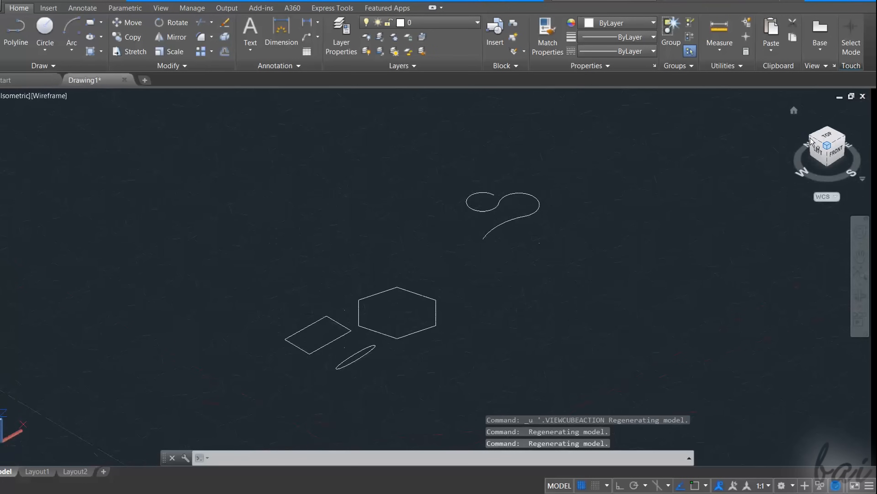
Place a line endpoint snapped to the rectangle's bottom corner.
left_click(835, 152)
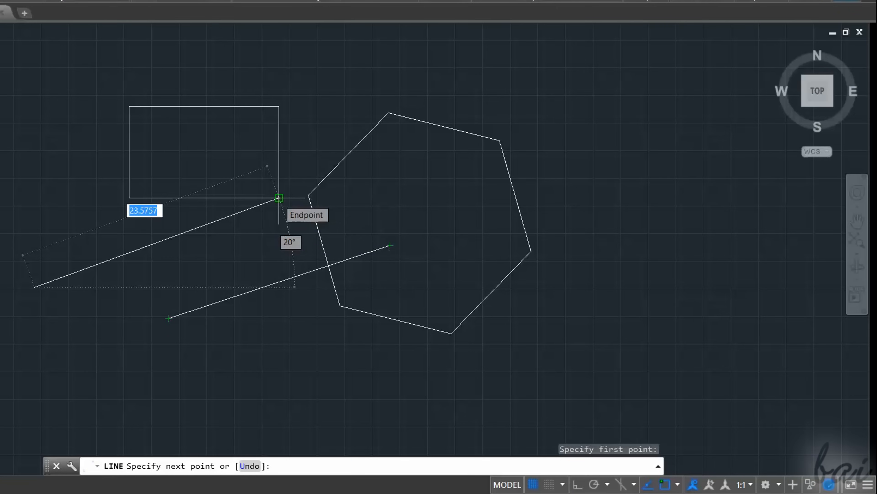
mouse_move(129, 197)
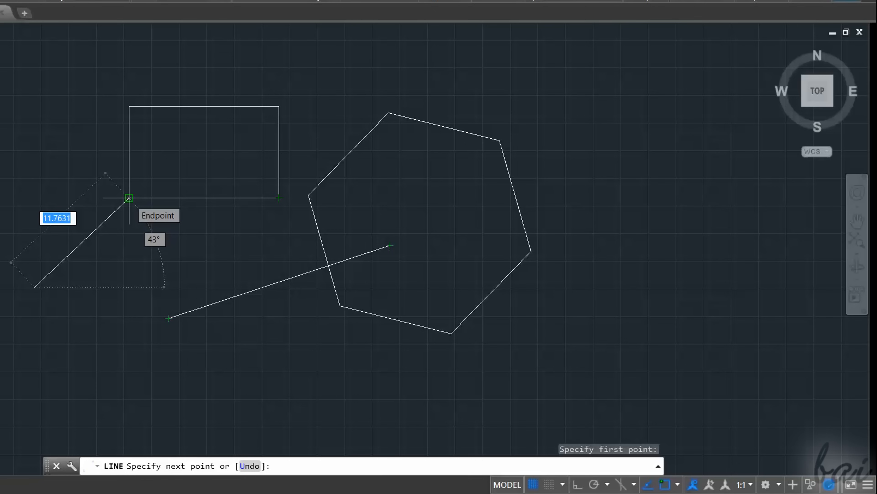
mouse_move(249, 202)
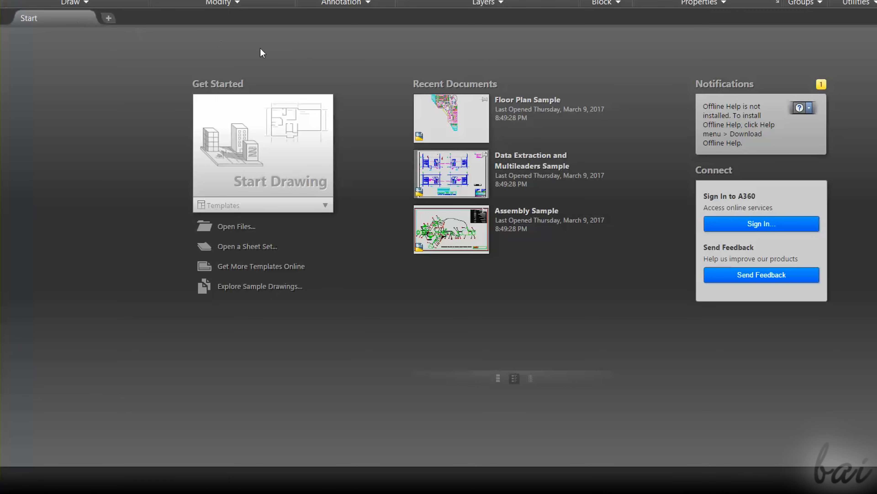
mouse_move(215, 226)
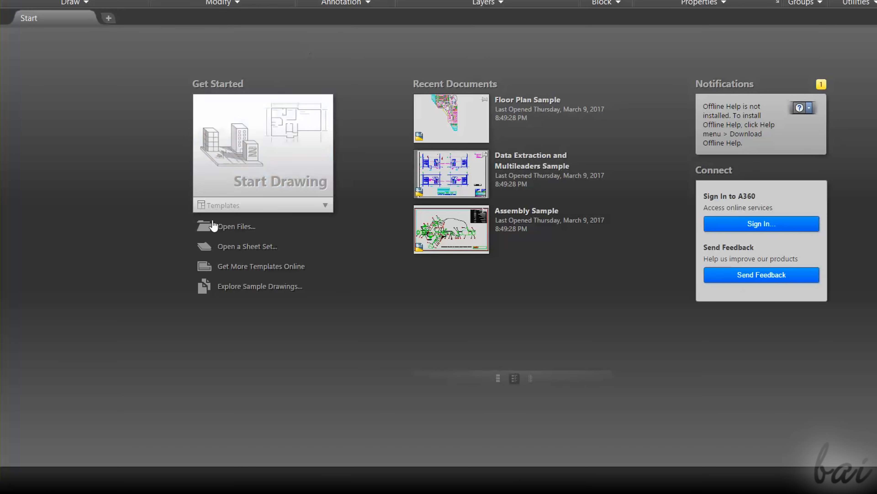
mouse_move(287, 162)
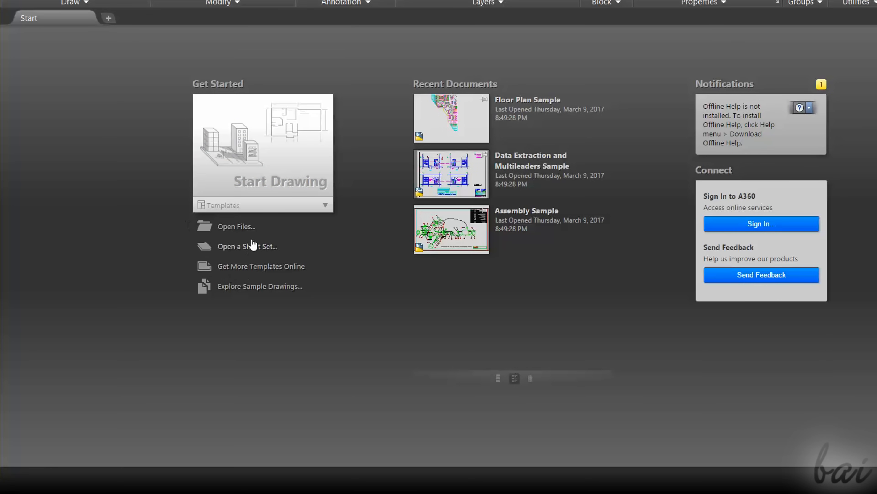
mouse_move(245, 232)
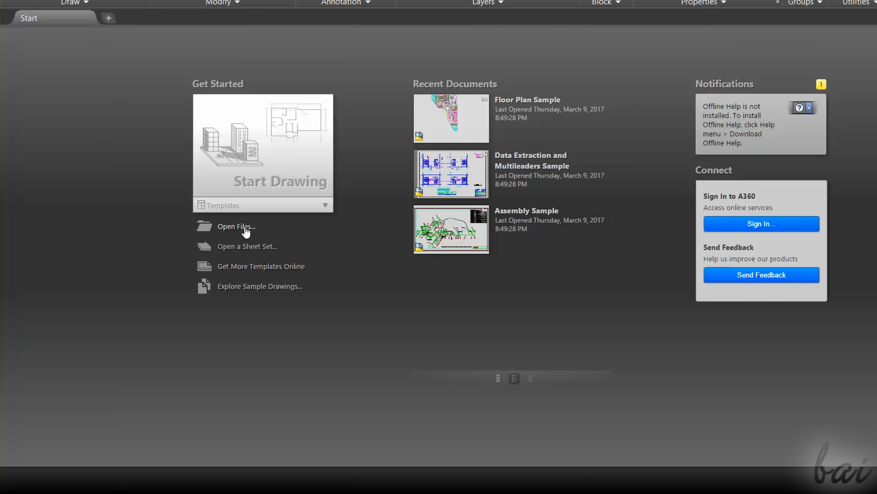
mouse_move(744, 50)
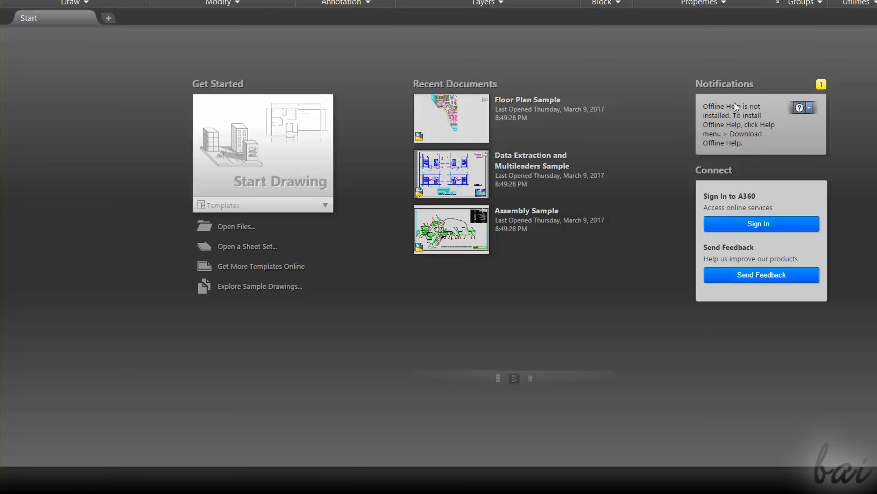
mouse_move(722, 62)
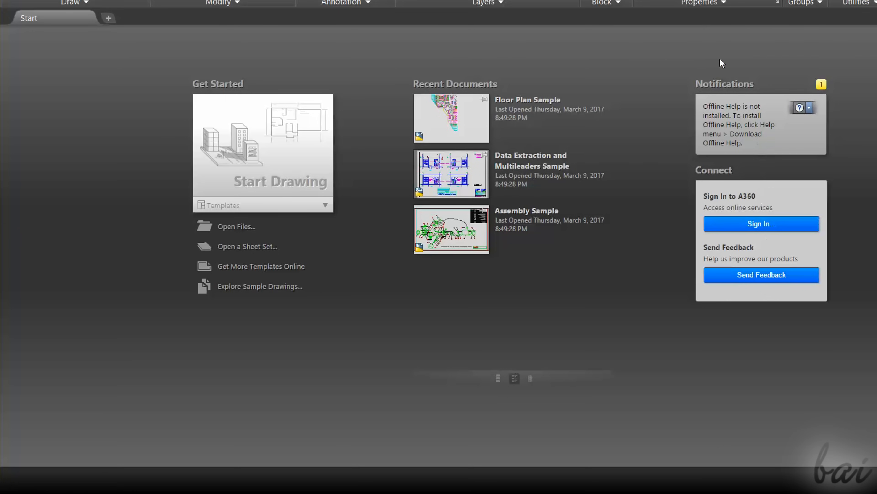
mouse_move(307, 114)
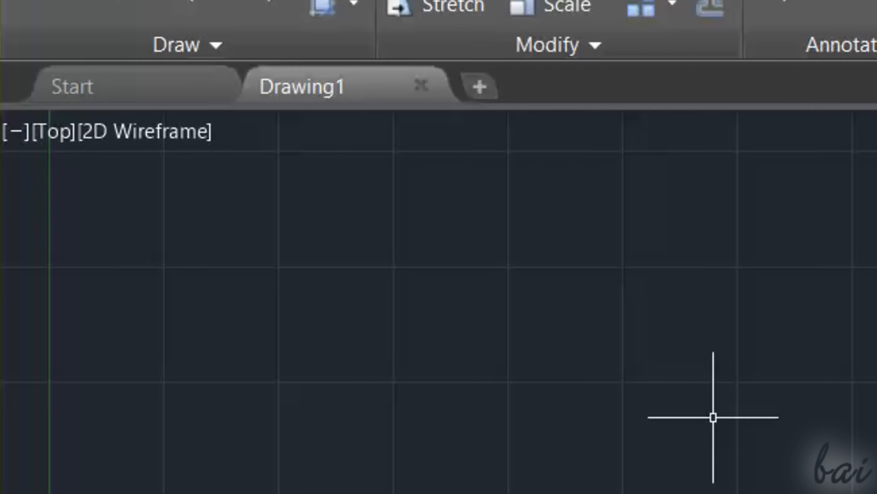
mouse_move(657, 403)
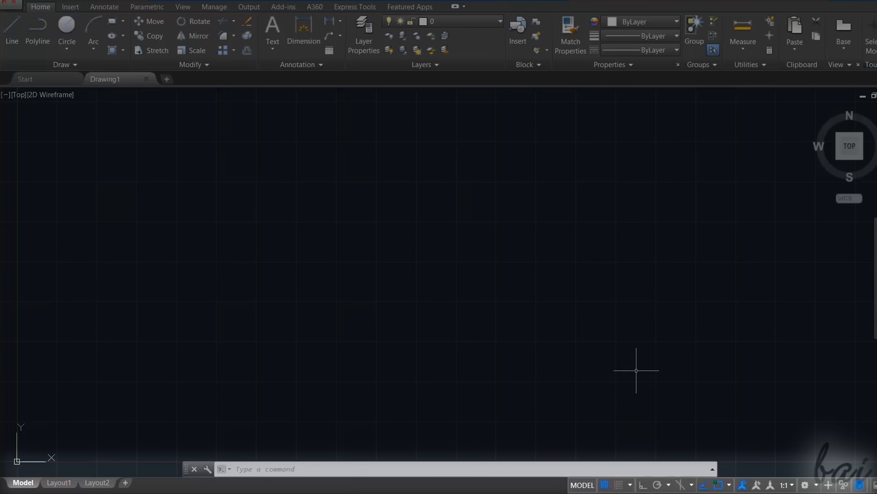
mouse_move(577, 459)
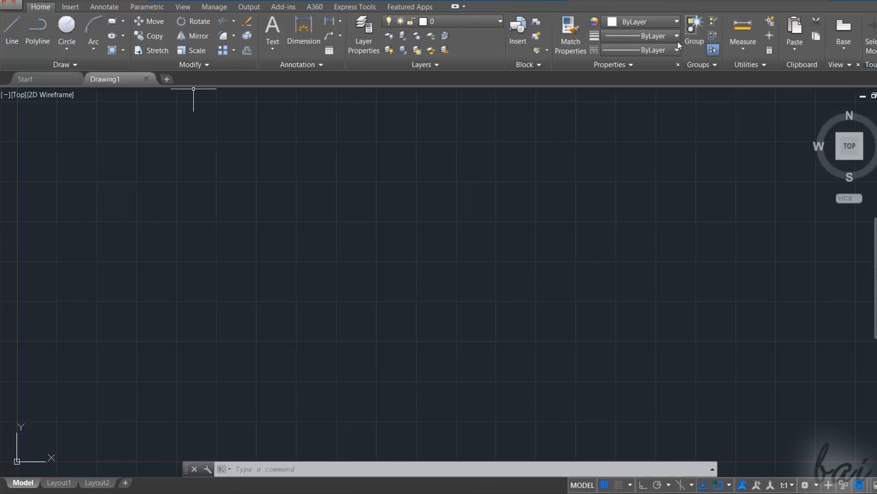
Cycle the ribbon through its minimized states back to full and switch to the View tools.
left_click(456, 5)
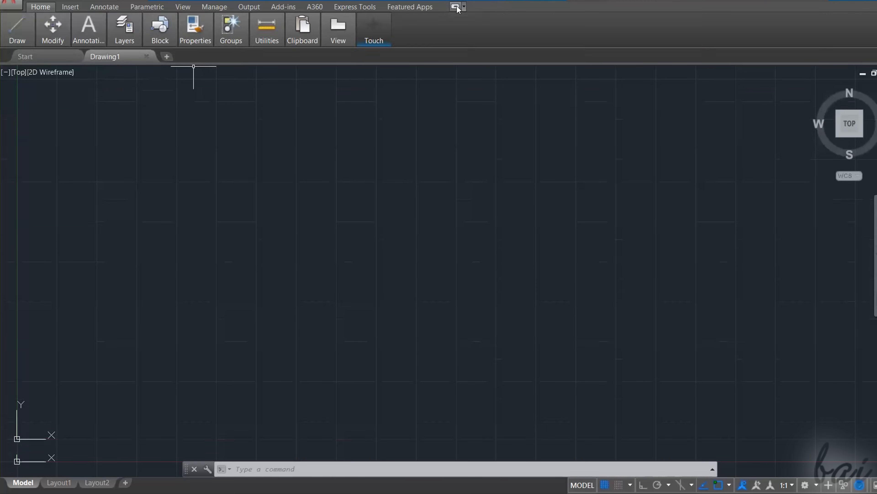
left_click(456, 6)
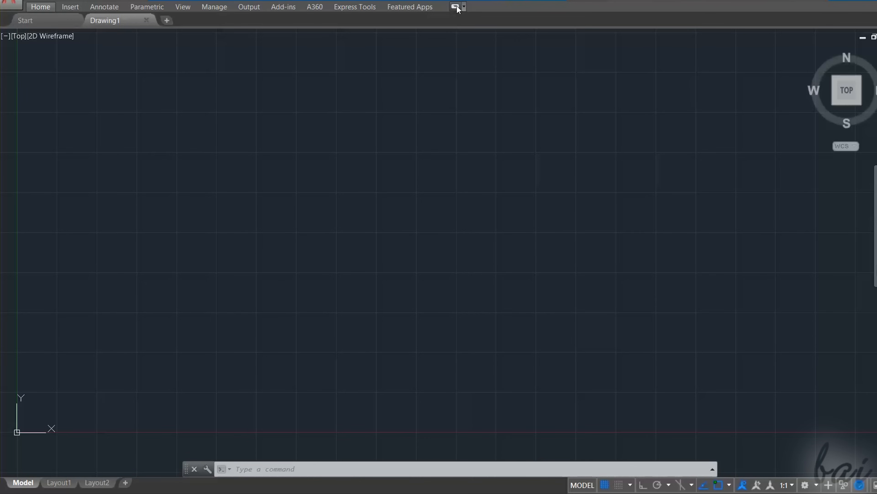
left_click(456, 6)
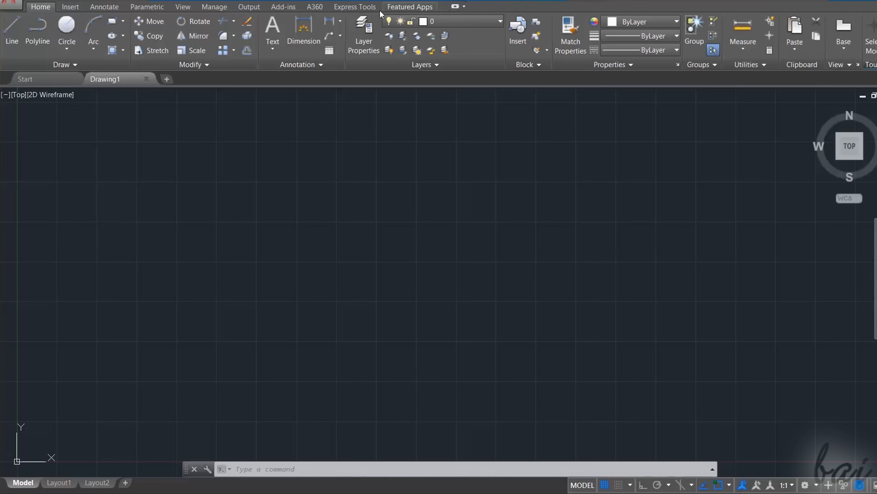
left_click(182, 7)
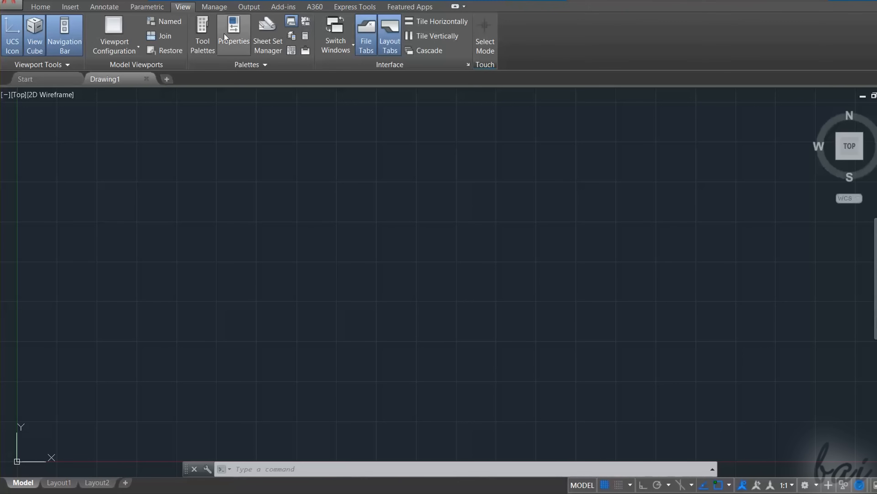
left_click(234, 35)
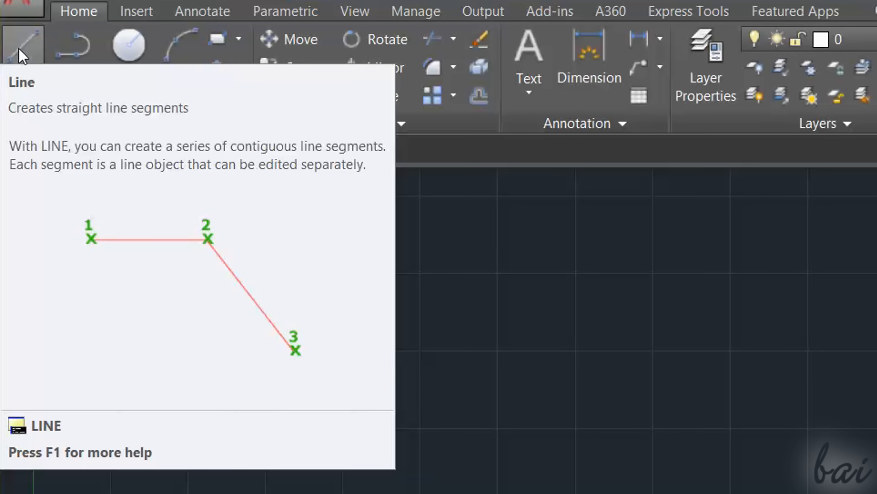
mouse_move(72, 44)
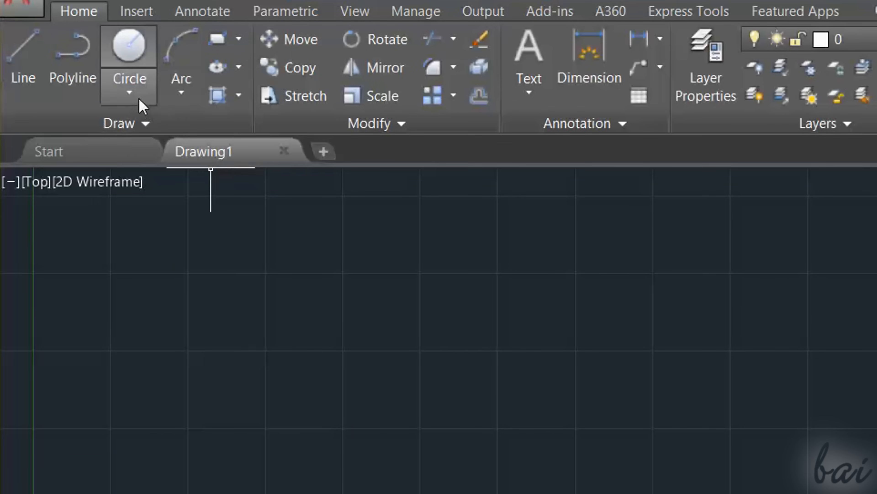
left_click(128, 94)
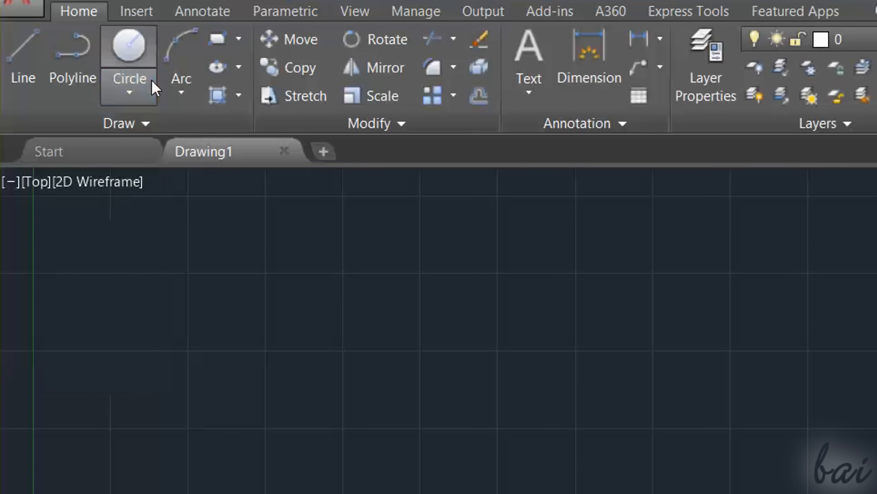
left_click(180, 84)
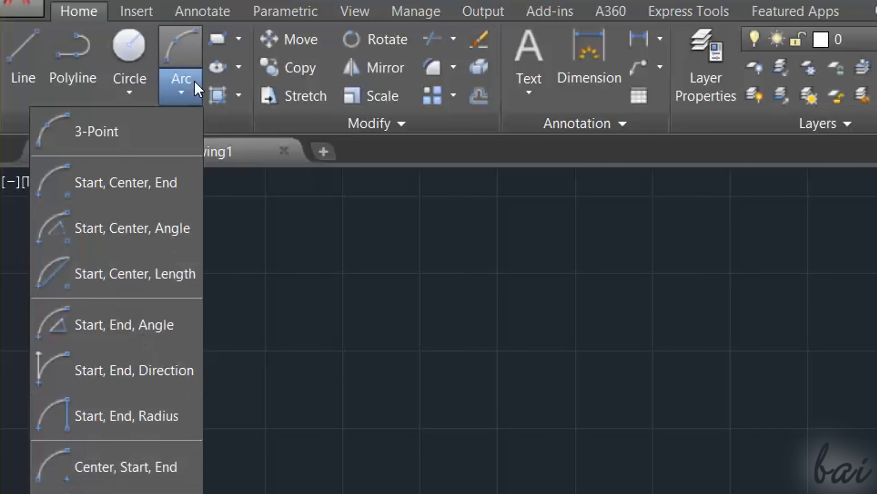
left_click(238, 39)
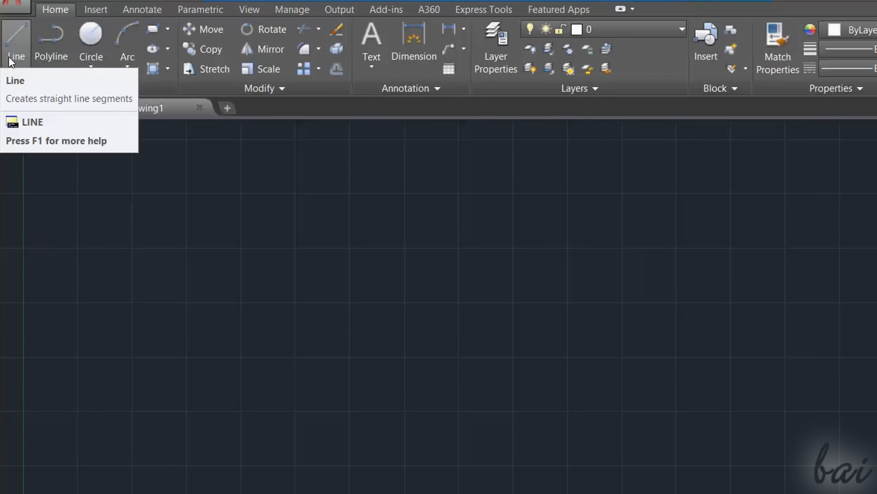
Start a polyline near the centre and draw a circle to its right.
left_click(17, 42)
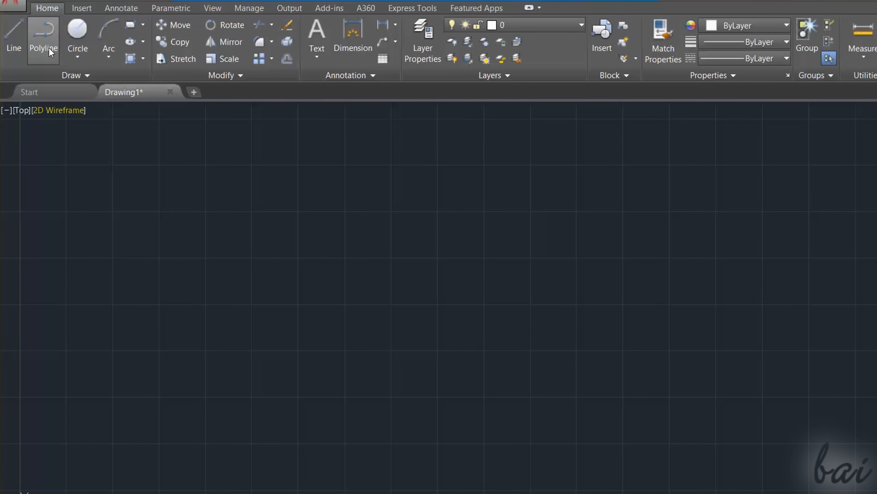
left_click(43, 41)
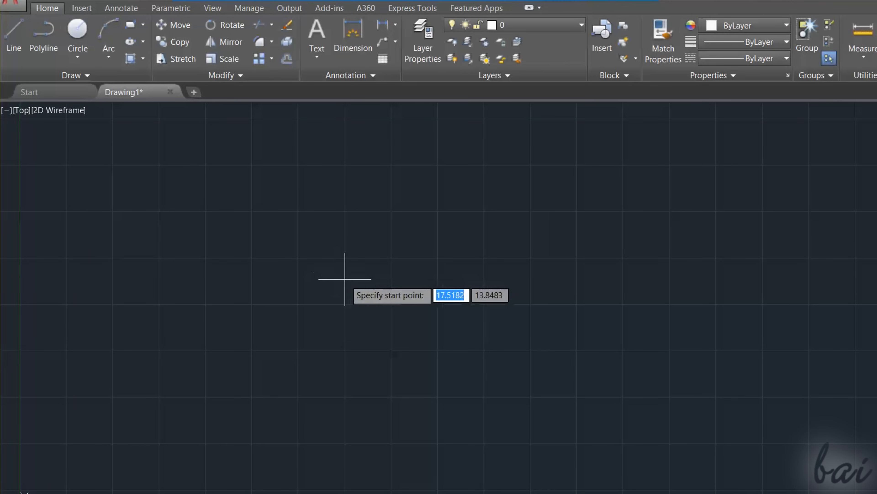
left_click(344, 279)
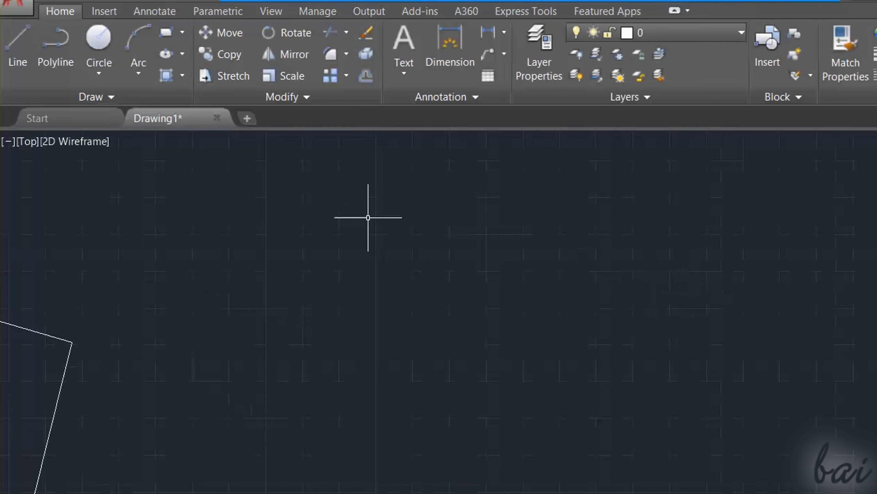
left_click(98, 42)
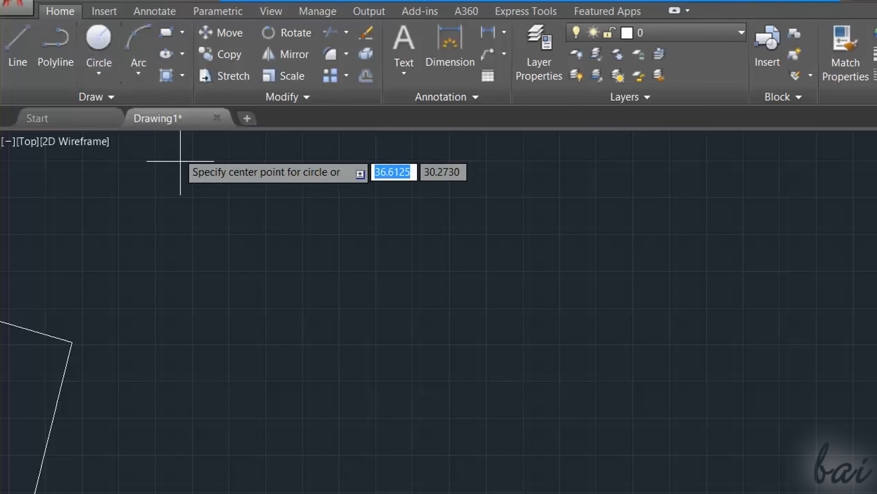
mouse_move(342, 339)
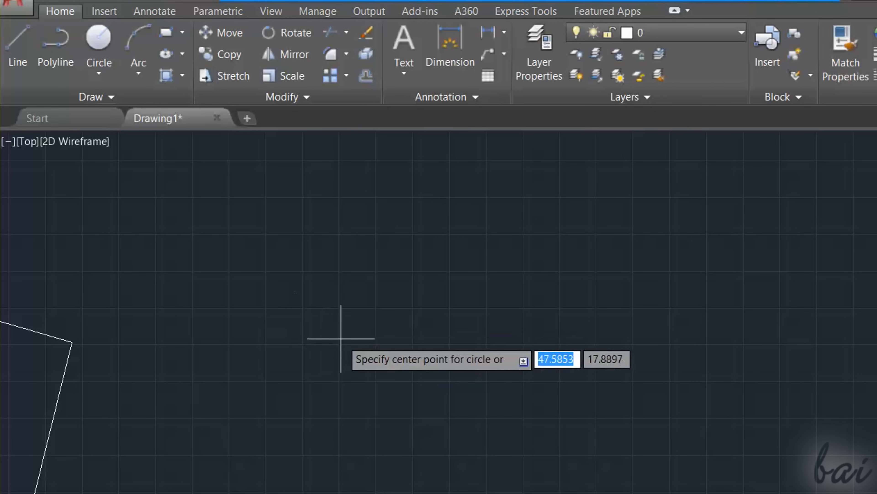
left_click(341, 337)
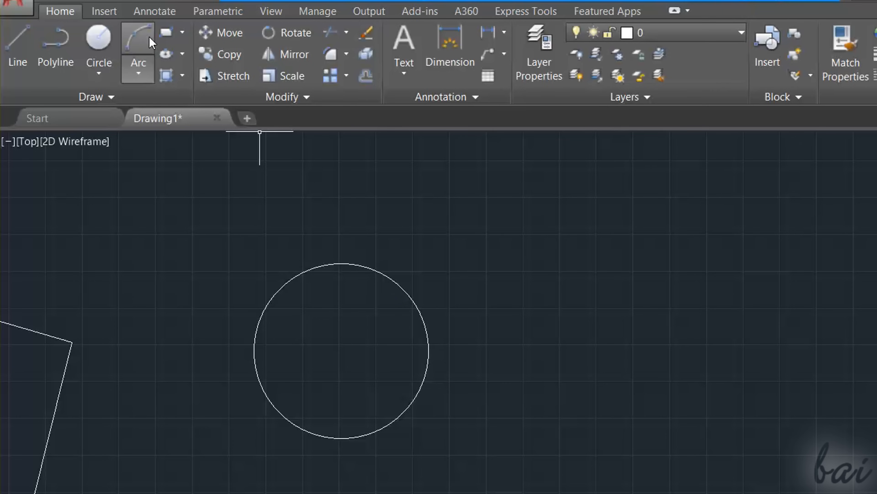
Draw an arc using the Start, Center, End method from the arc methods list.
left_click(138, 37)
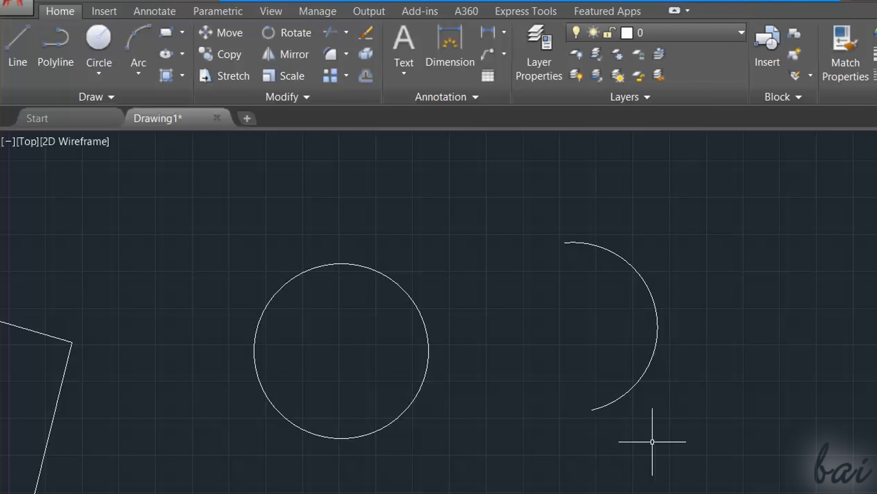
mouse_move(658, 440)
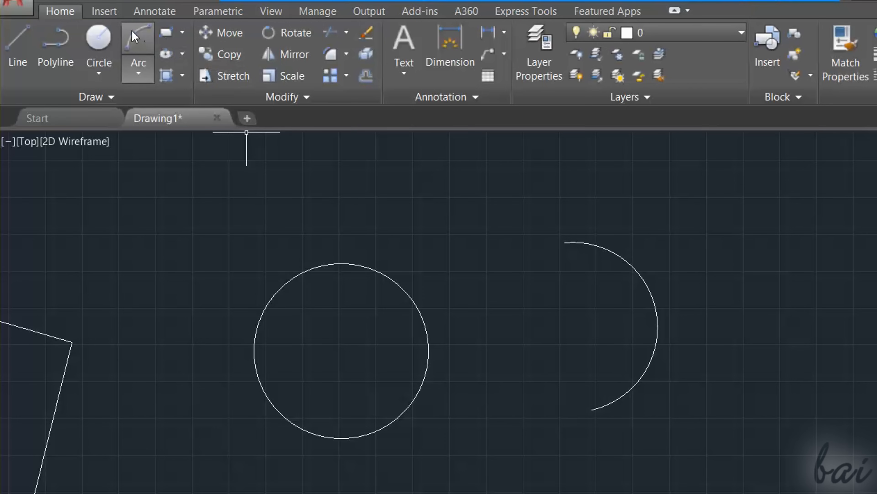
left_click(138, 72)
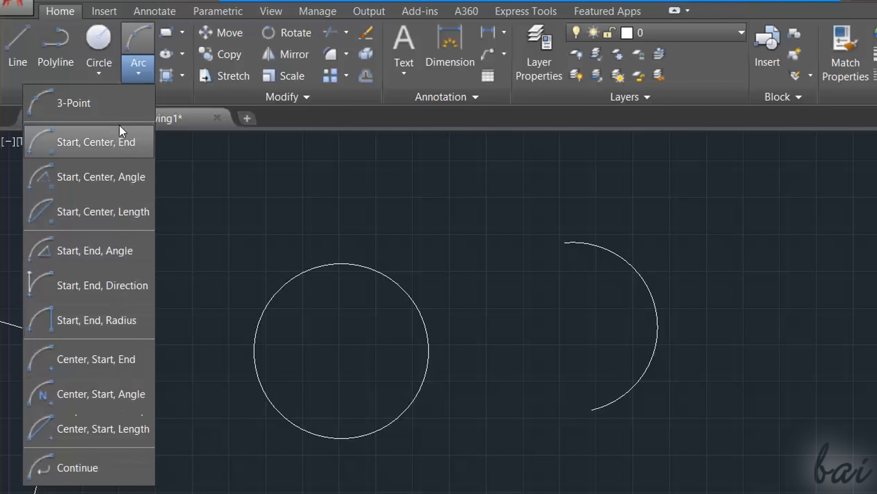
mouse_move(93, 142)
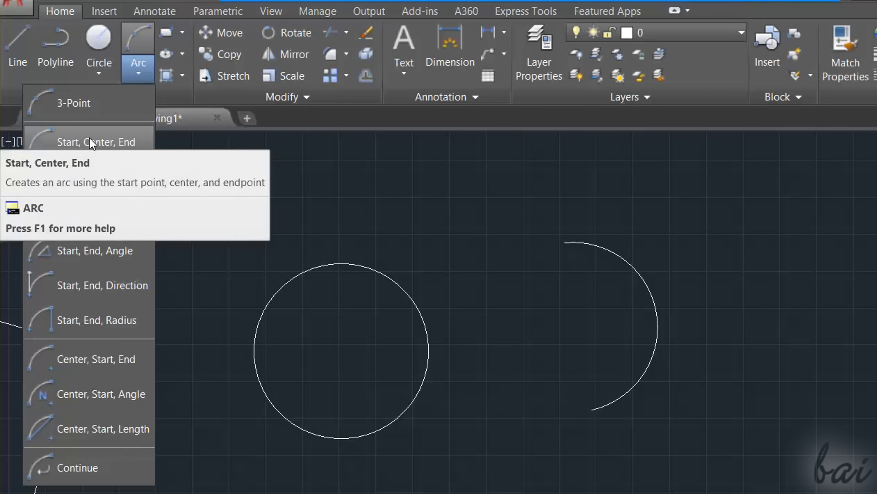
left_click(97, 141)
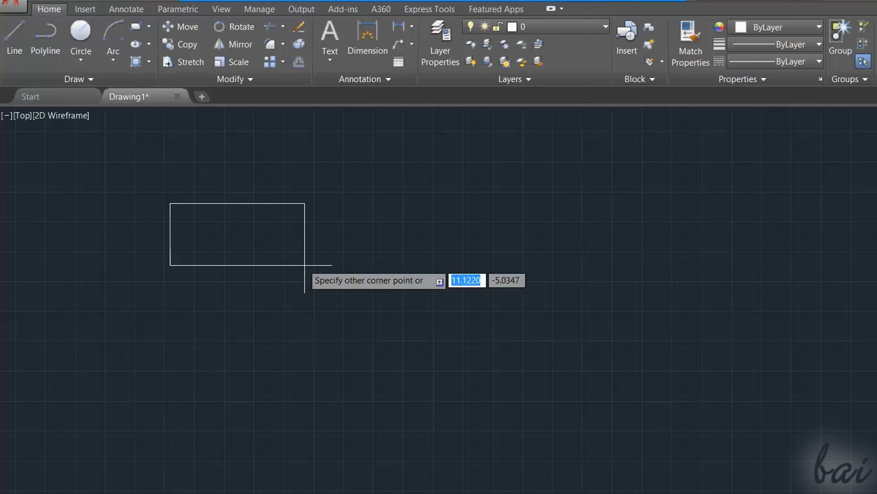
Finish the rectangle and begin a 6-sided polygon inscribed in a circle beside it.
left_click(380, 295)
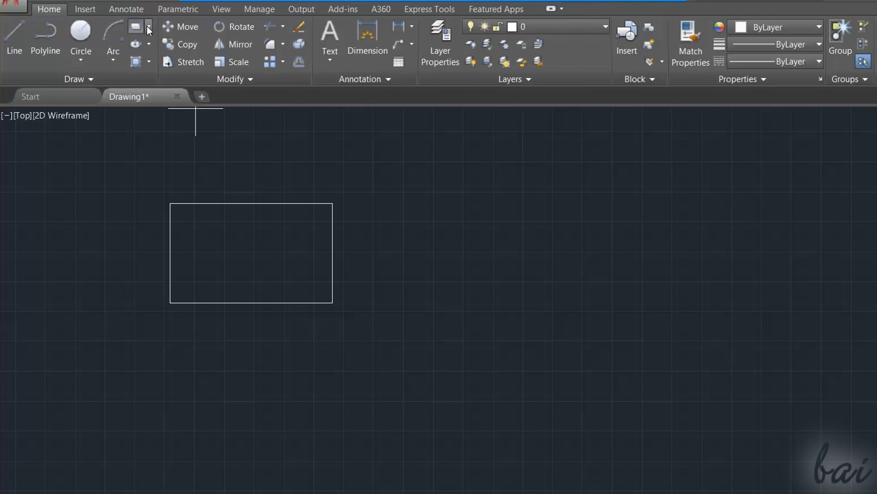
left_click(148, 26)
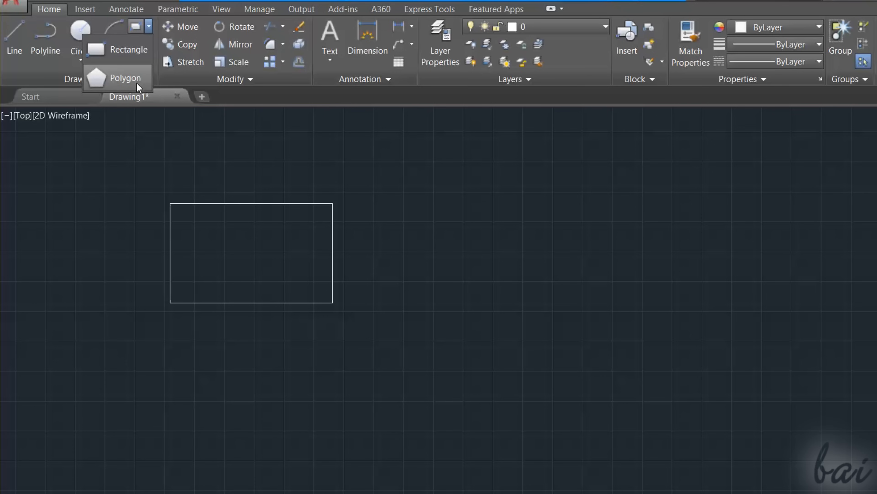
left_click(125, 77)
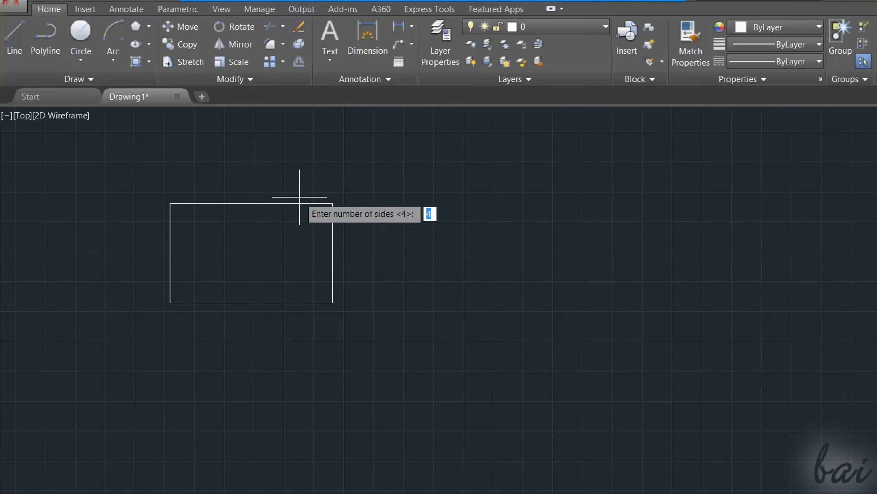
type("6")
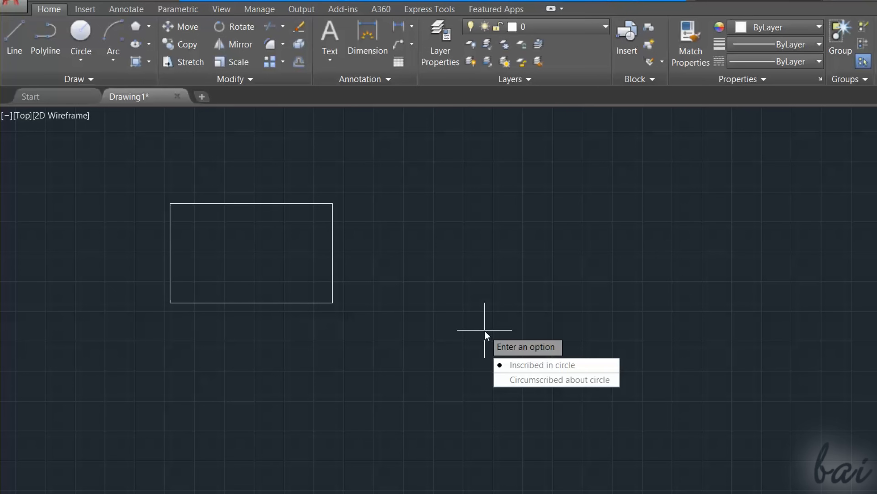
left_click(556, 379)
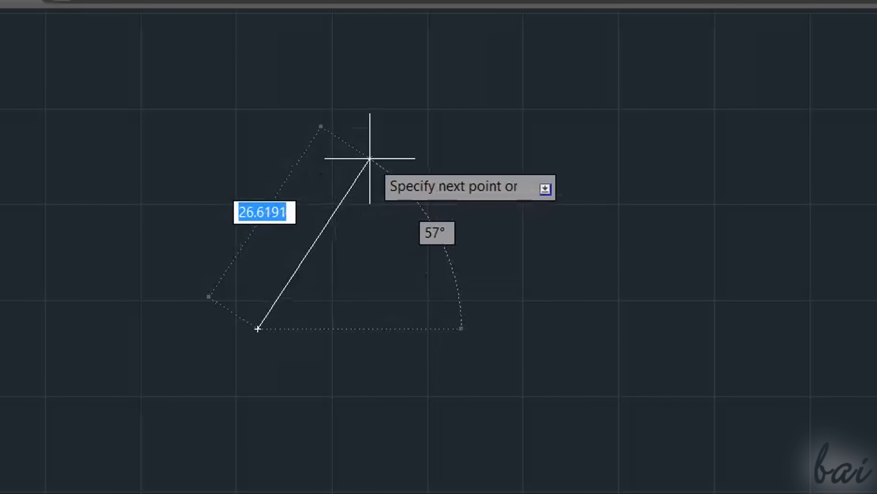
mouse_move(543, 196)
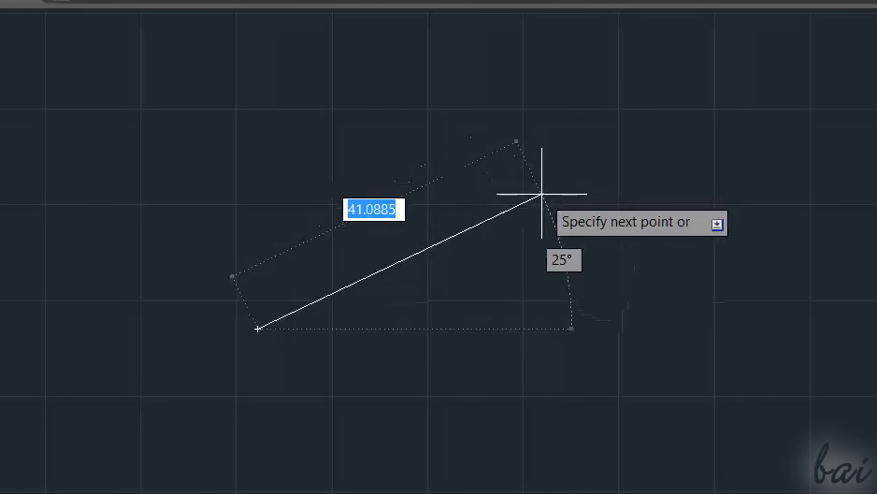
mouse_move(464, 64)
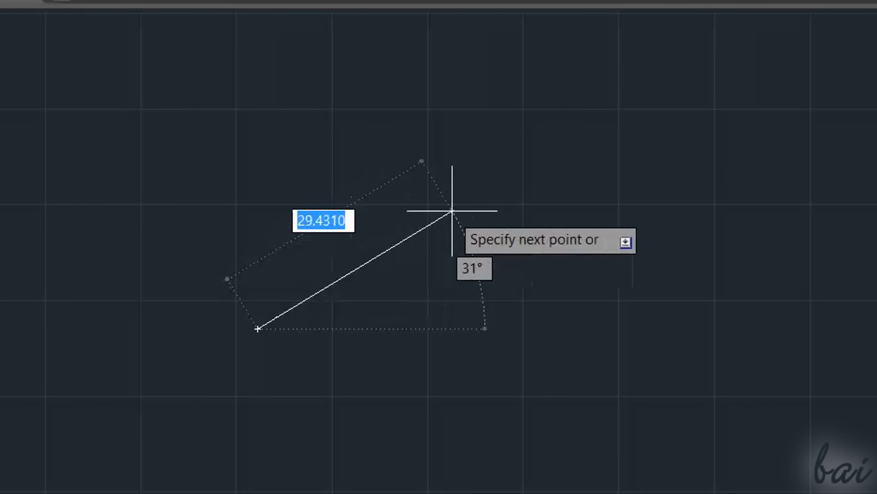
mouse_move(425, 90)
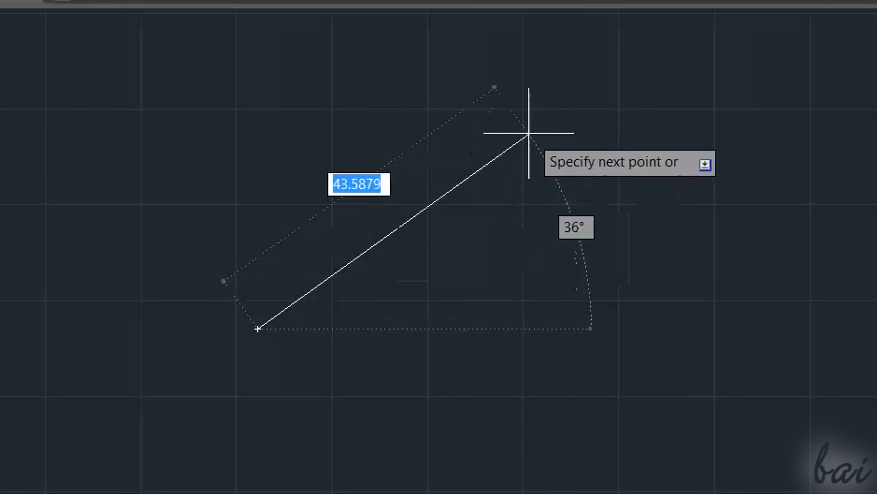
mouse_move(511, 152)
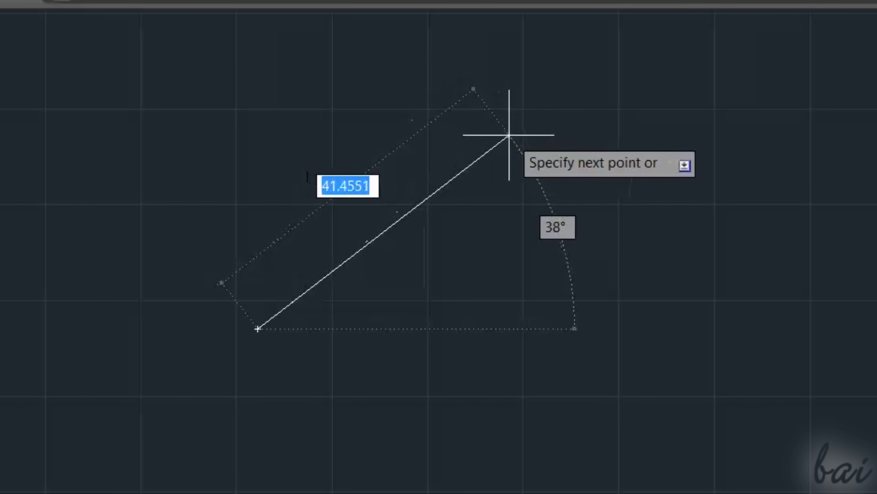
mouse_move(529, 162)
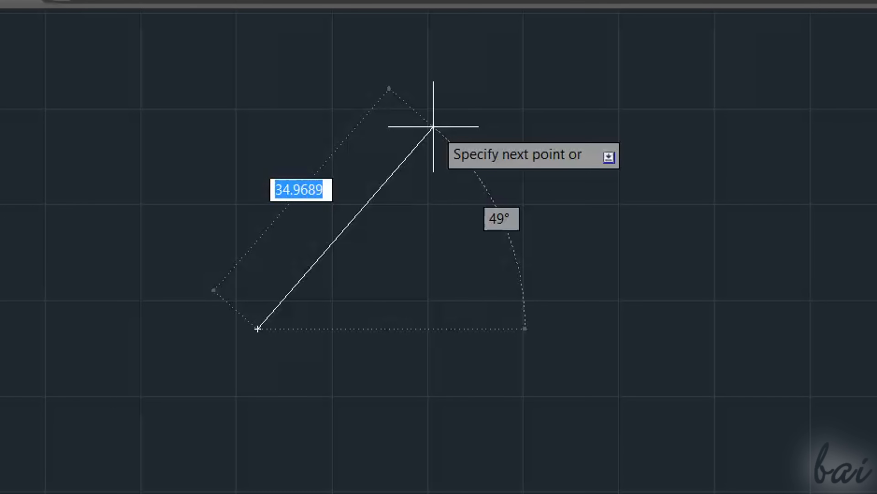
mouse_move(487, 167)
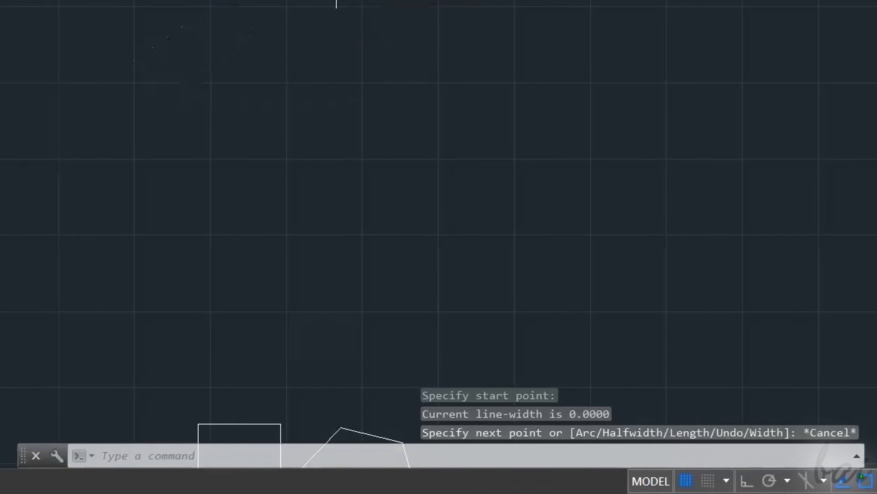
Review the Drawing Units settings via the UNITS command.
type("unit")
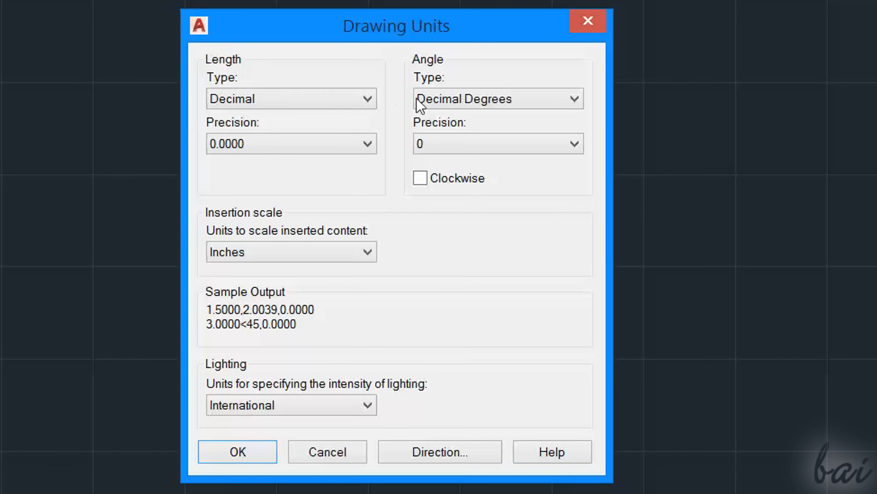
left_click(237, 451)
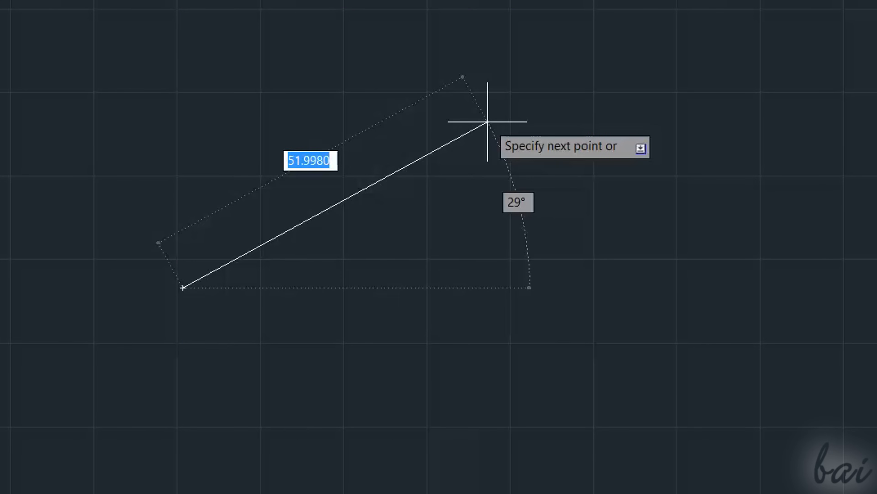
Finish the polyline segment at length 25.5 and place a second circle's centre.
type("25")
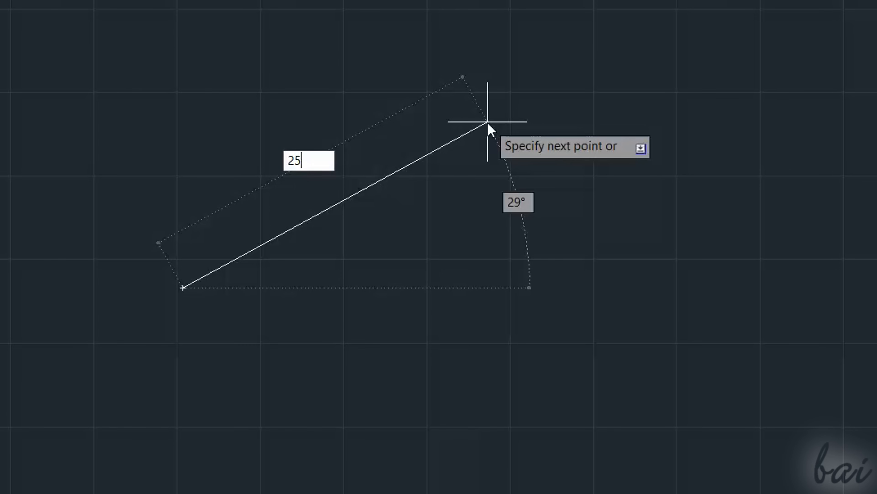
type(".5")
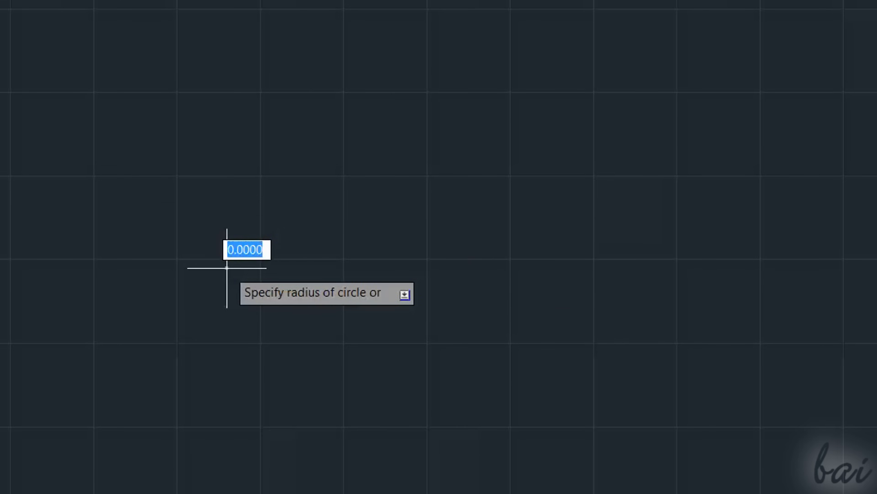
mouse_move(353, 131)
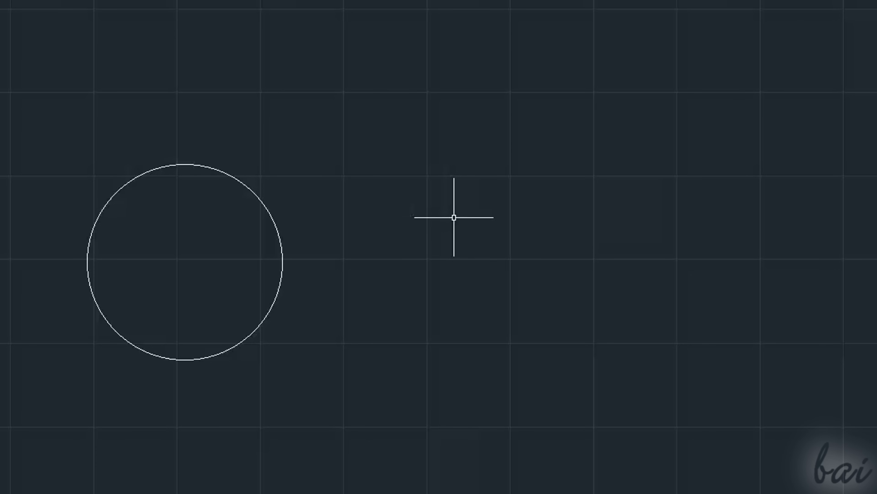
left_click(453, 217)
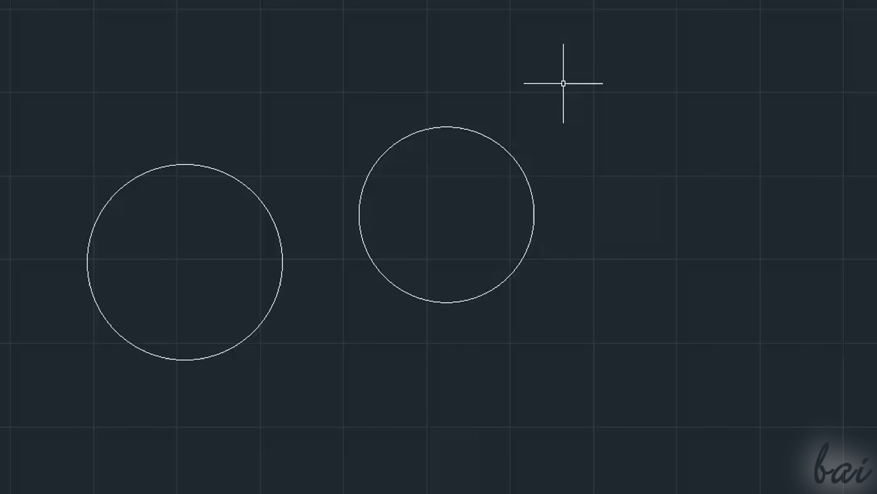
Enter the ERASE, LINE and RECTANG commands at the prompt.
type("ERASE")
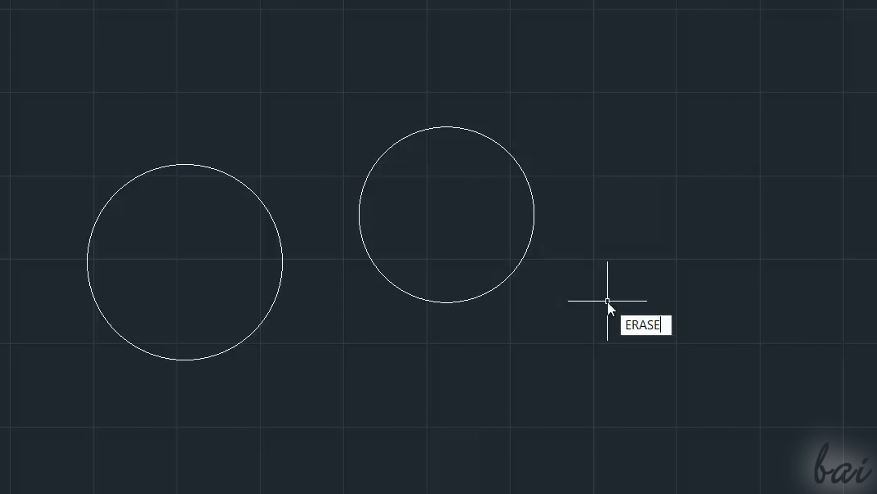
type("LINE")
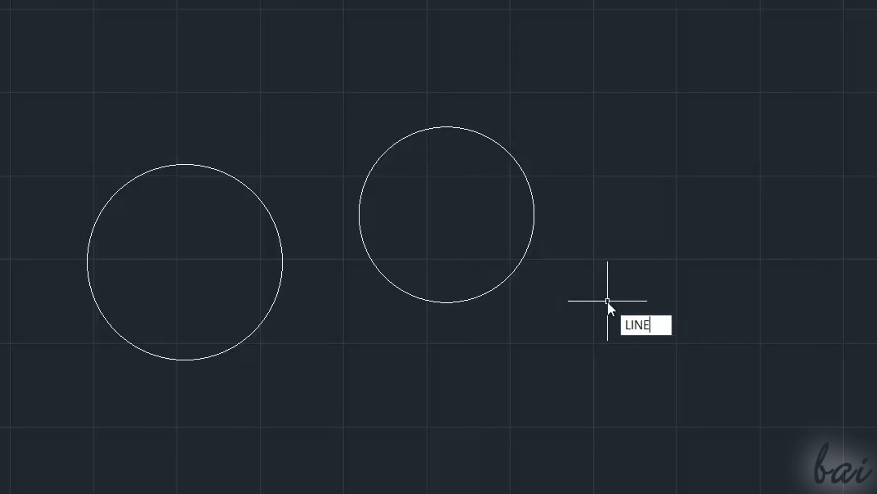
type("RECTANG")
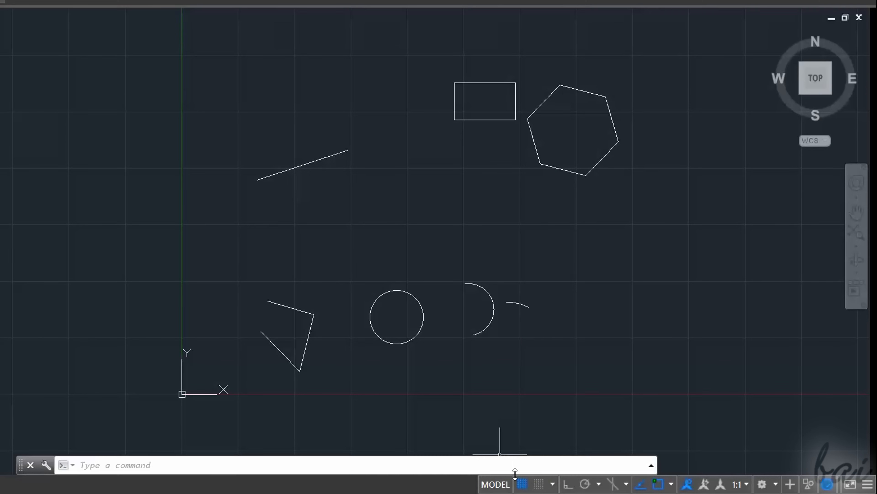
mouse_move(521, 484)
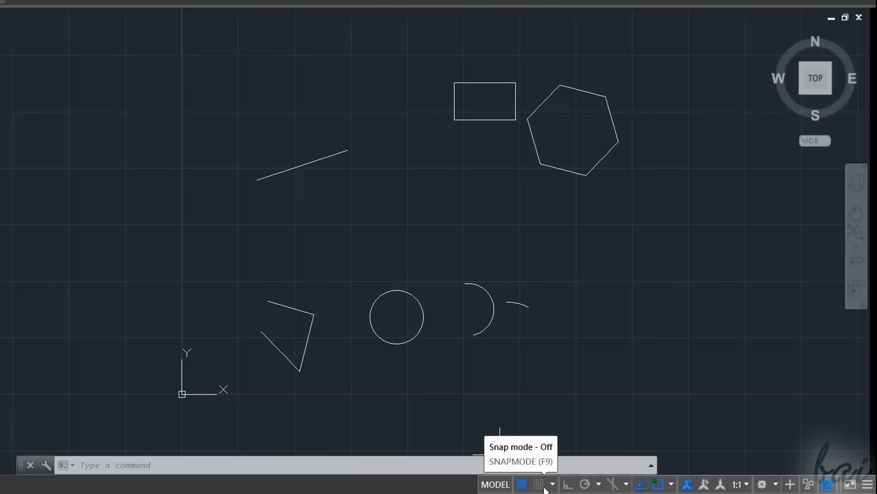
mouse_move(598, 483)
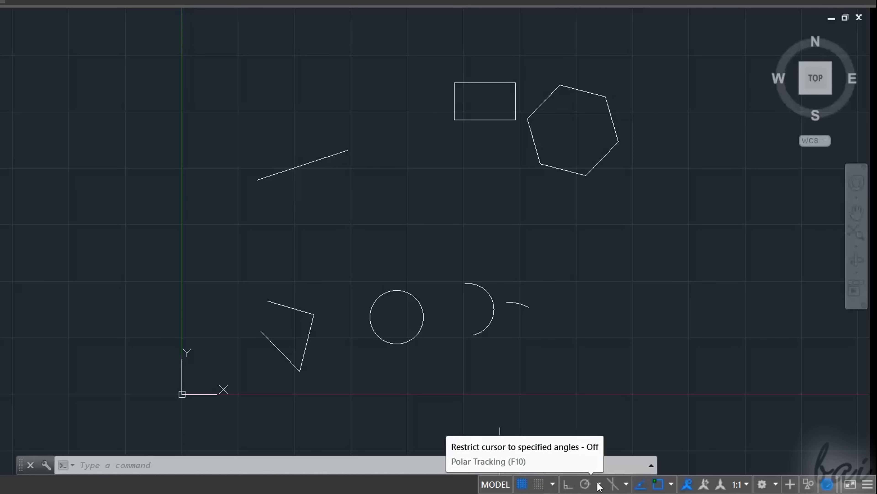
mouse_move(742, 483)
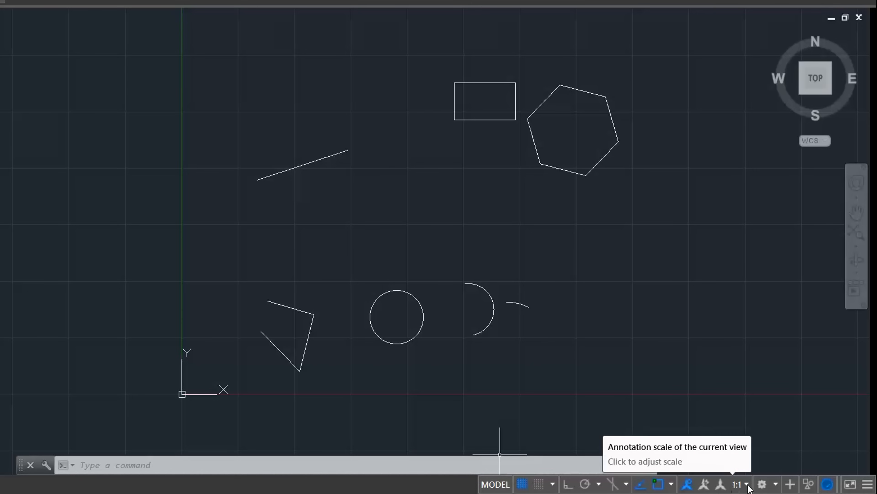
mouse_move(710, 483)
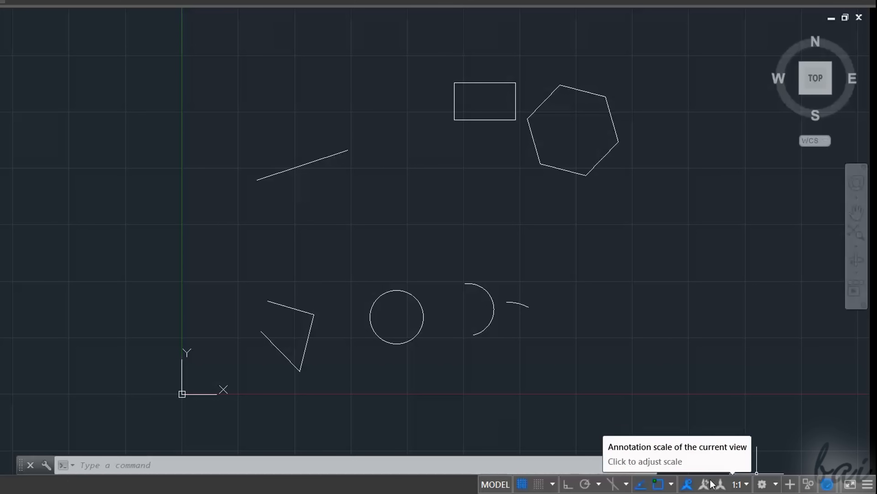
mouse_move(521, 484)
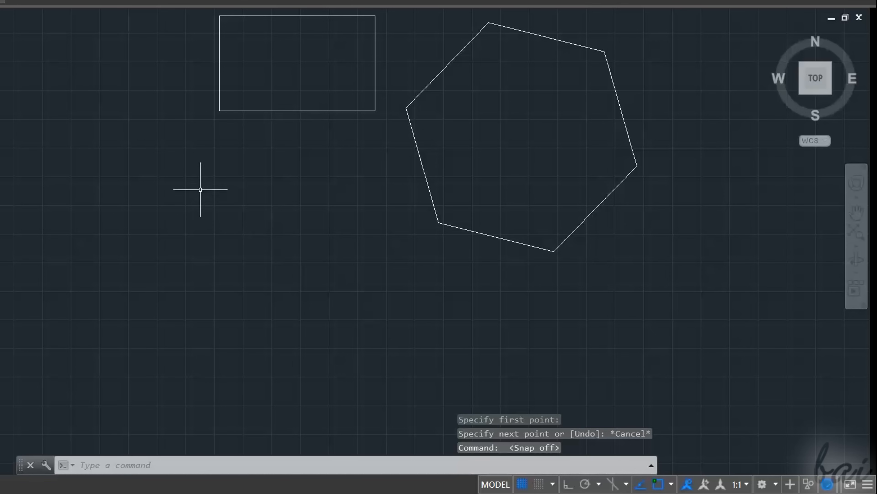
Start and cancel a line below the rectangle, then enable Center object snapping on the status bar.
left_click(200, 189)
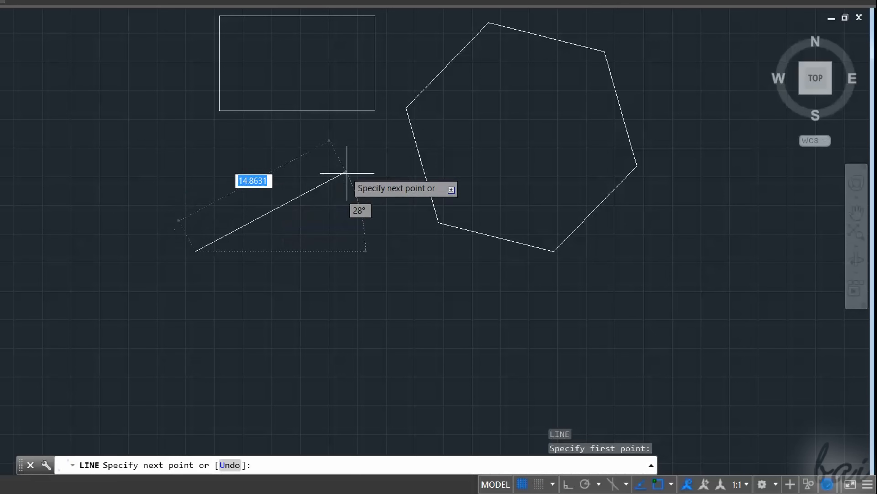
key("Escape")
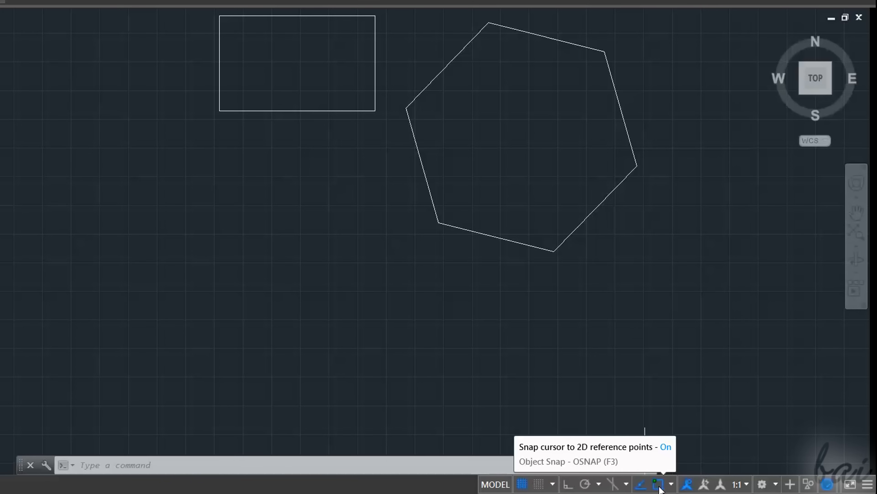
left_click(670, 484)
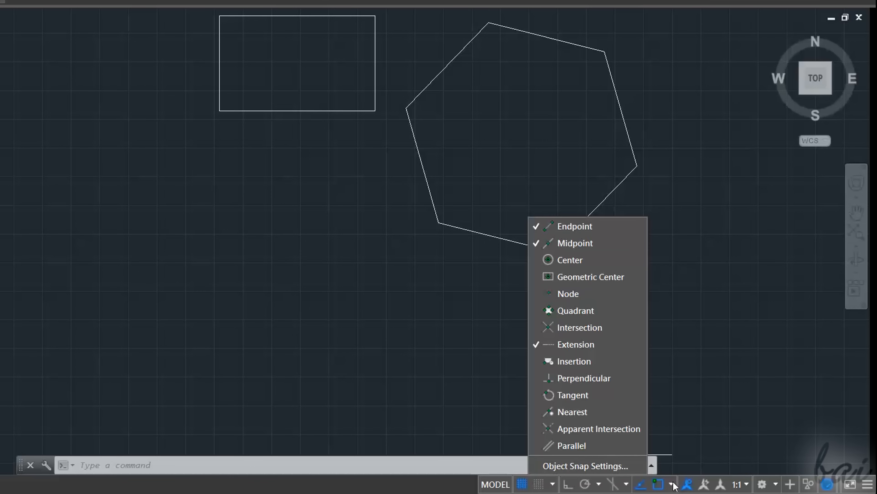
left_click(571, 260)
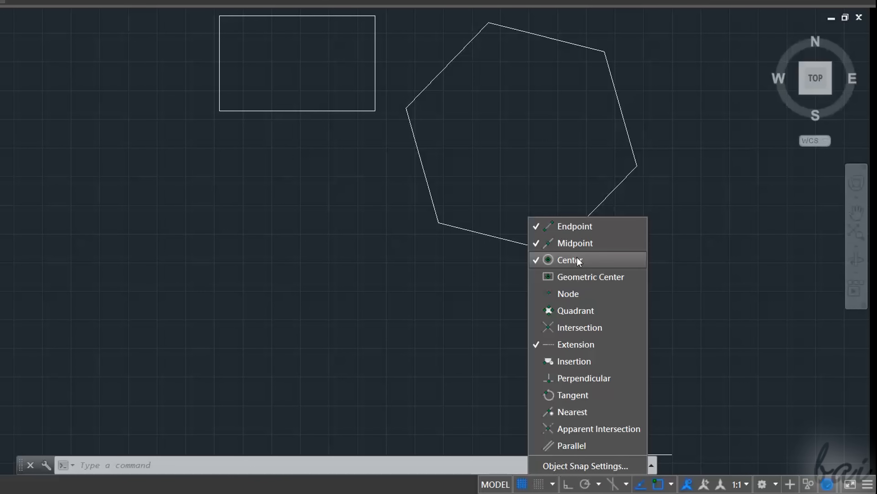
left_click(579, 326)
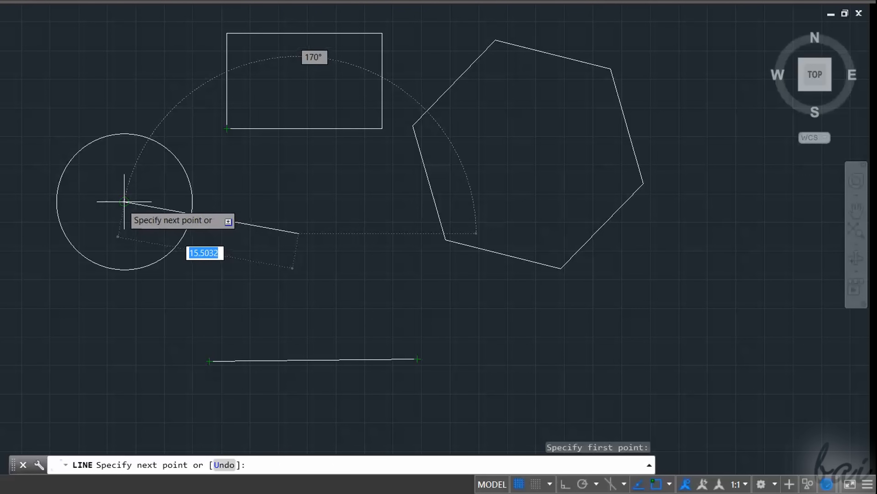
mouse_move(314, 369)
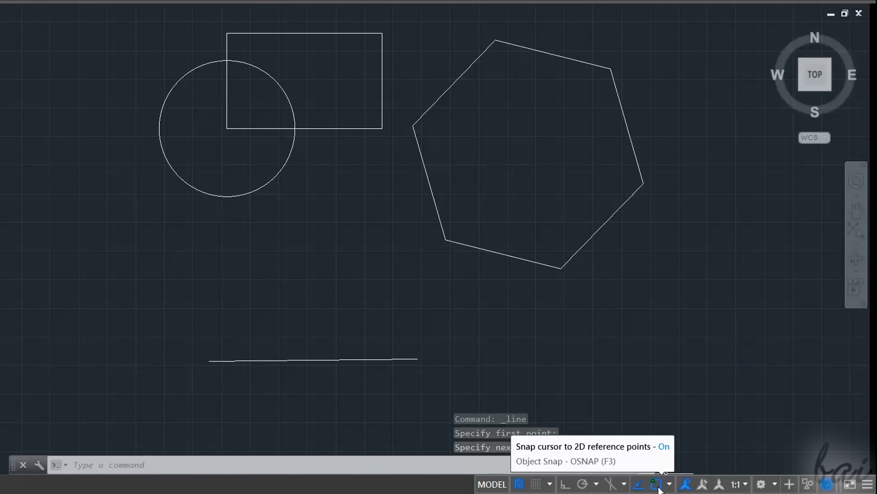
left_click(656, 483)
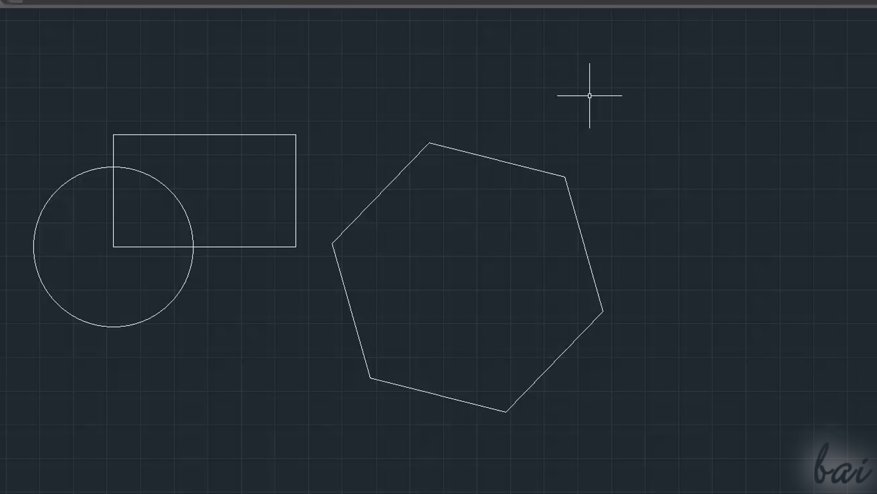
mouse_move(616, 95)
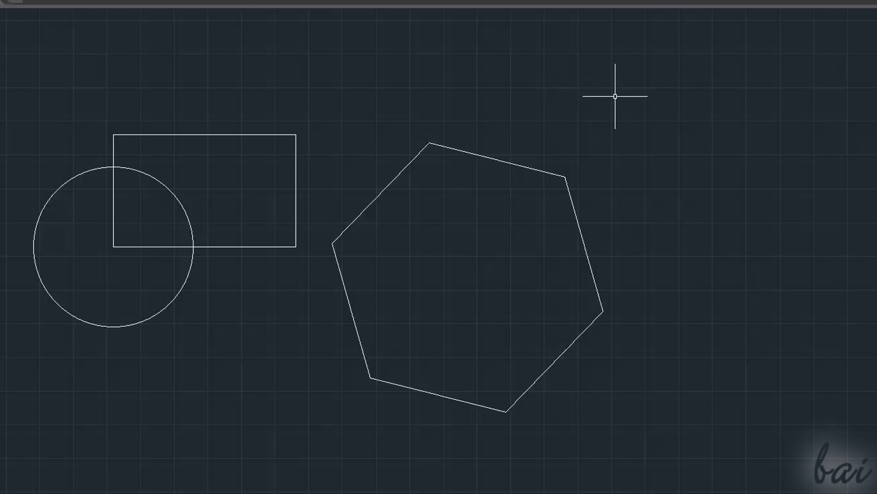
mouse_move(619, 84)
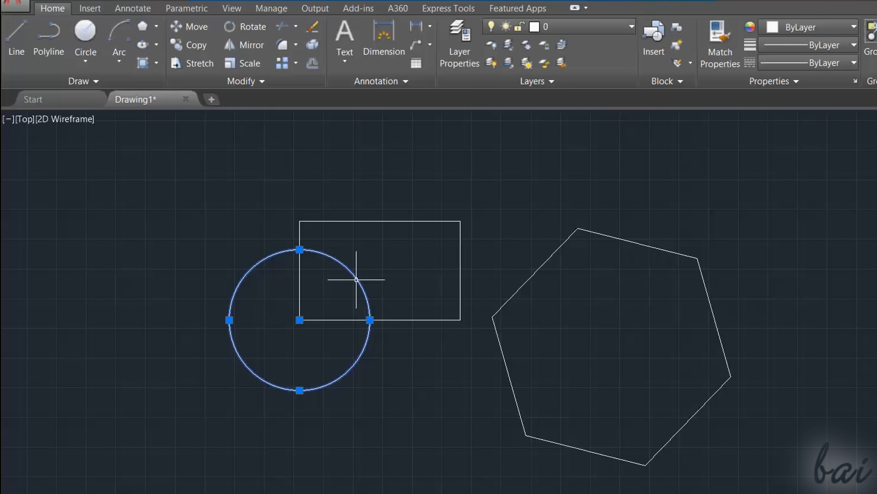
mouse_move(390, 359)
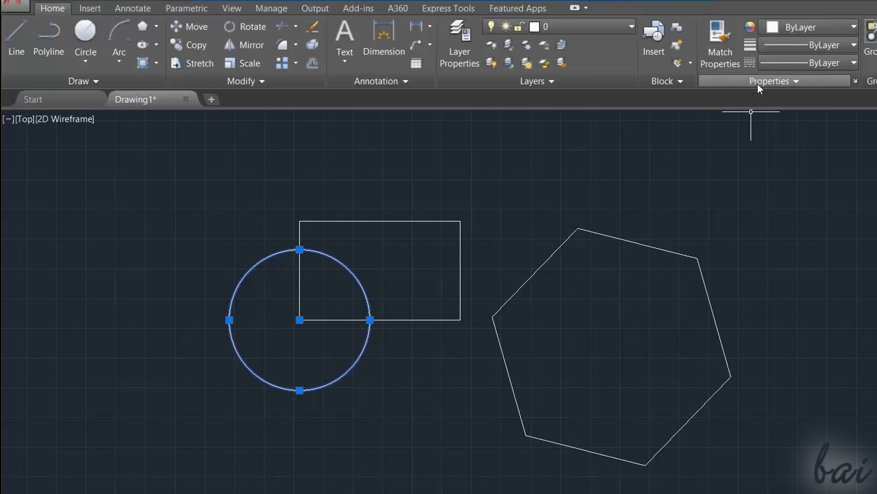
Recolour the selected circle to orange (242,103,34) from the Object Color list.
left_click(853, 27)
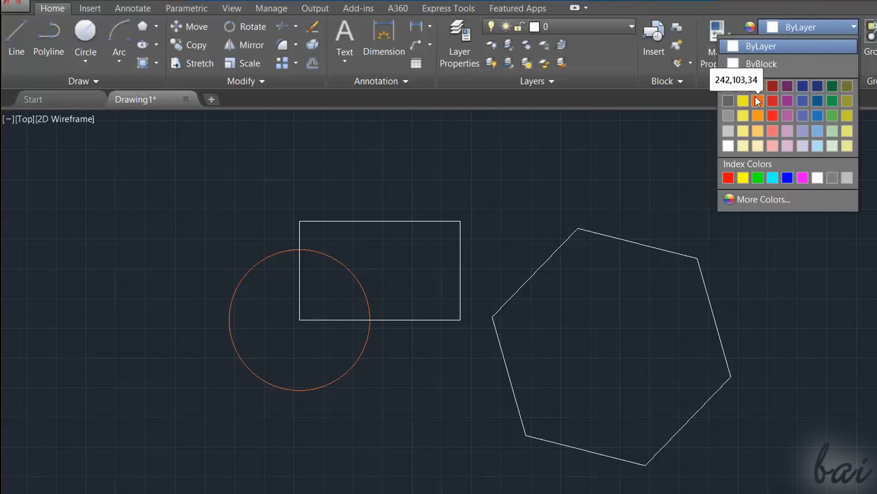
left_click(772, 101)
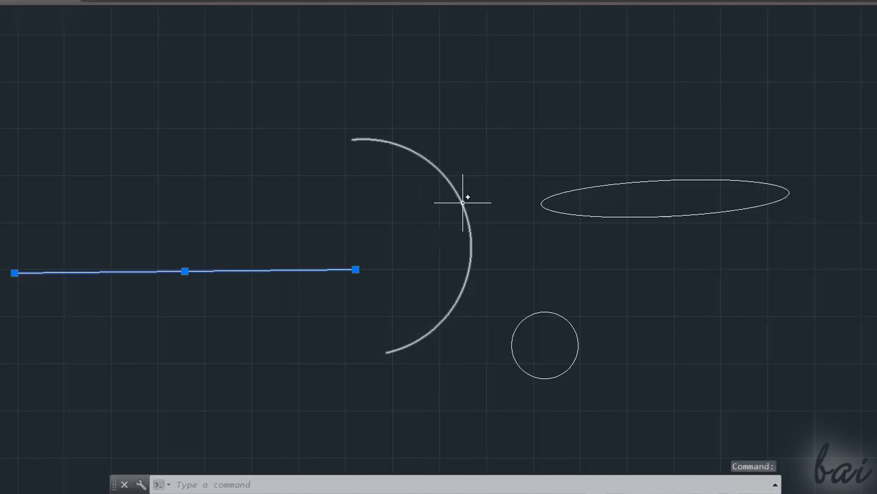
left_click(604, 202)
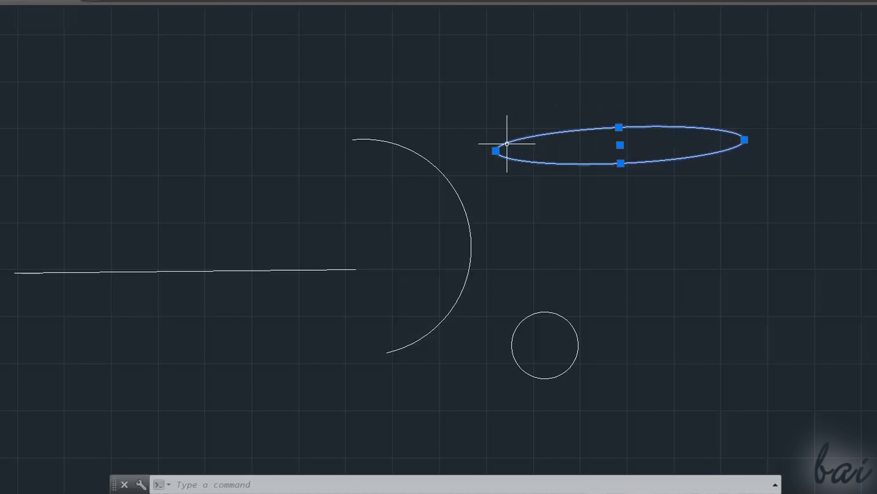
left_click(619, 128)
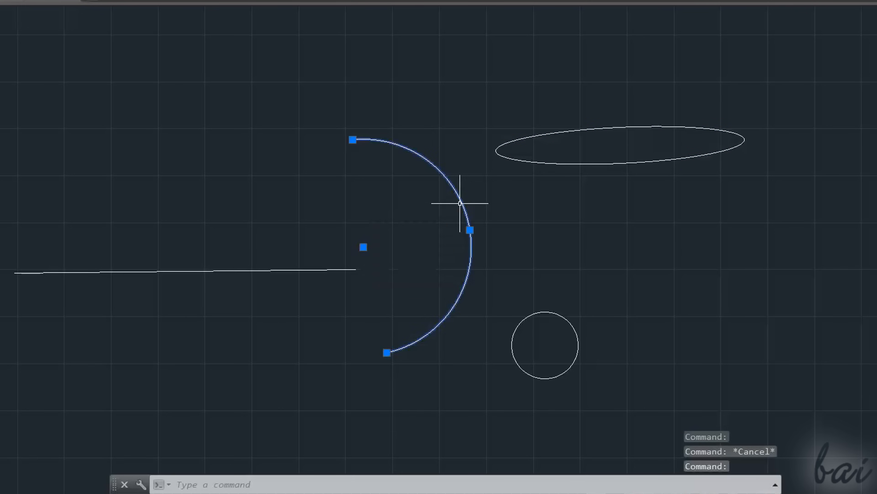
mouse_move(347, 137)
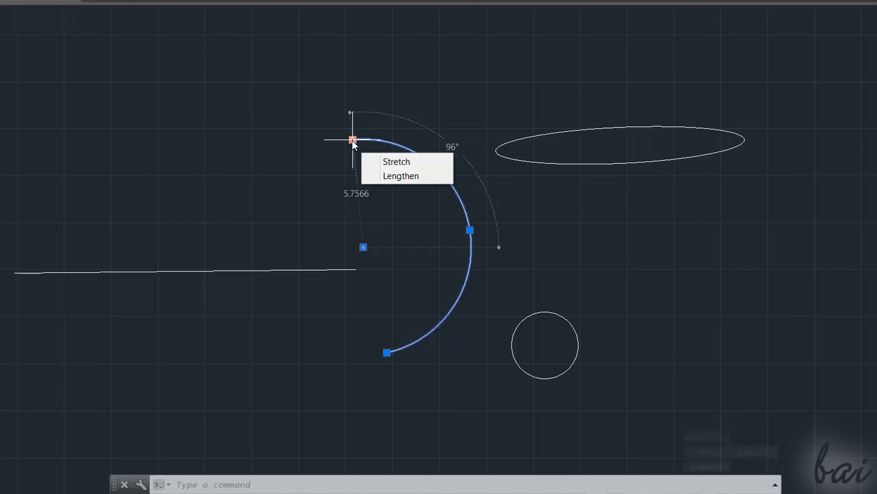
left_click(396, 162)
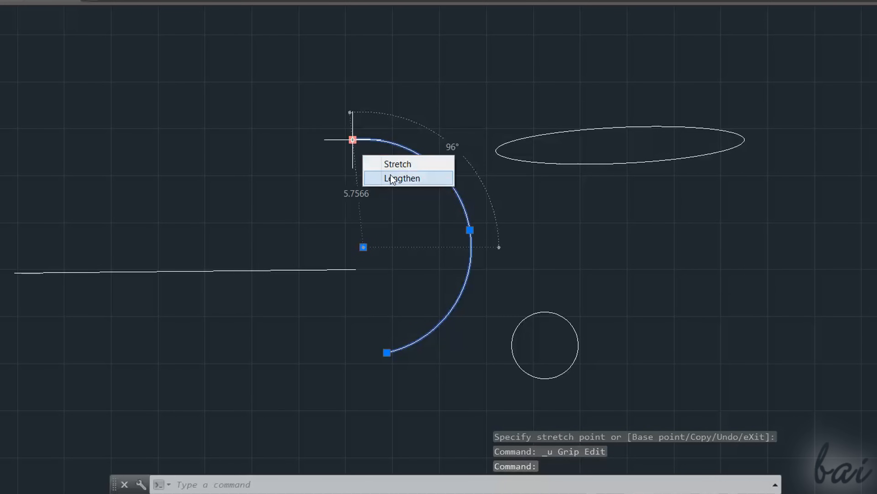
left_click(401, 178)
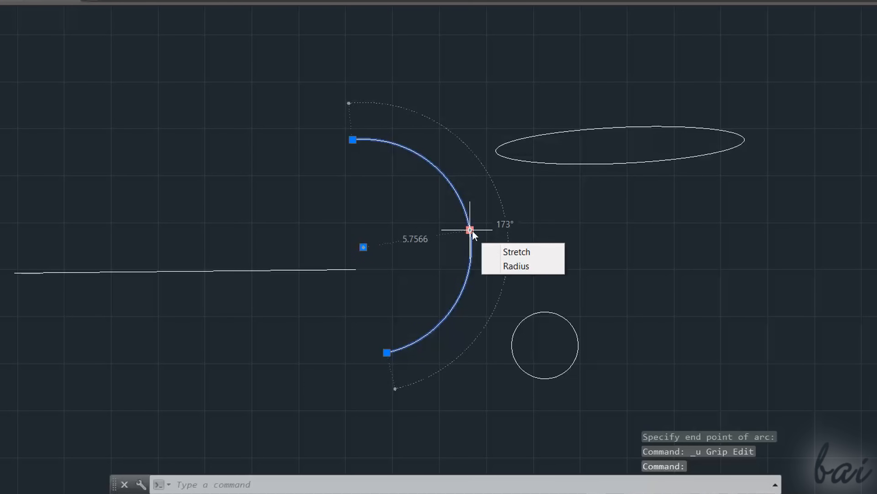
left_click(516, 266)
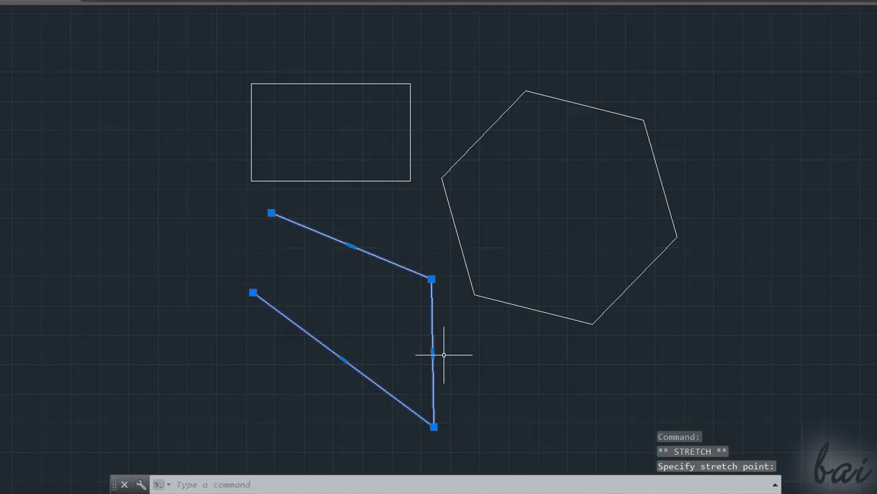
Convert the polyline's right segment to an arc, lower its bottom vertex and add a new vertex below the corner.
right_click(442, 354)
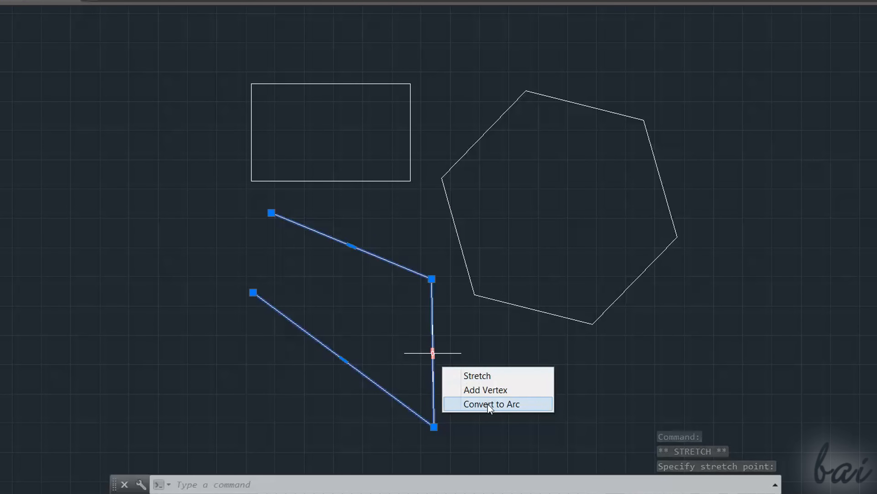
left_click(491, 403)
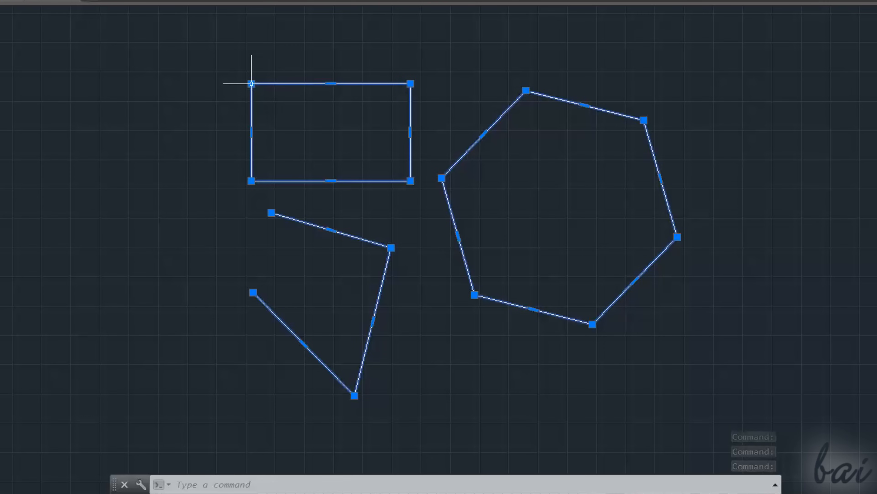
mouse_move(251, 180)
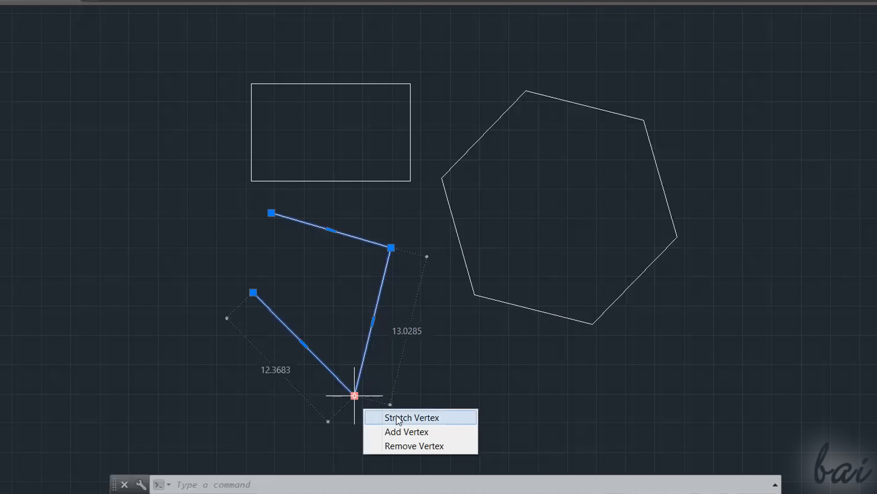
left_click(411, 417)
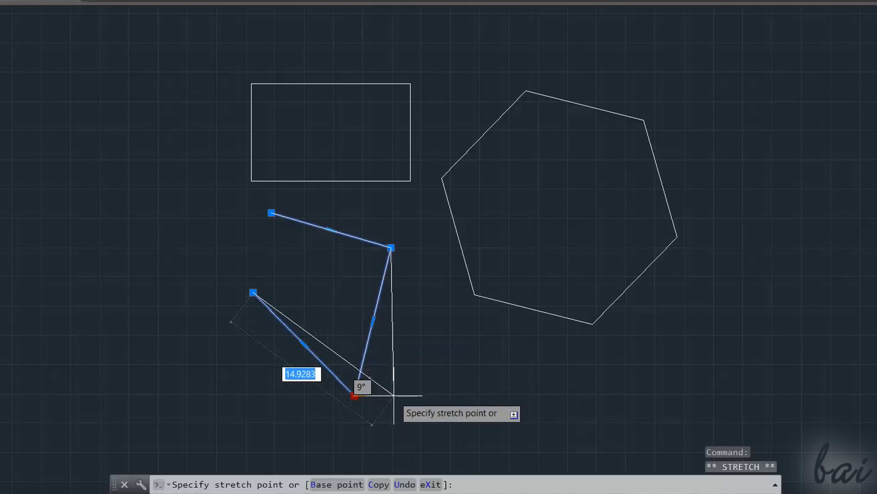
right_click(392, 395)
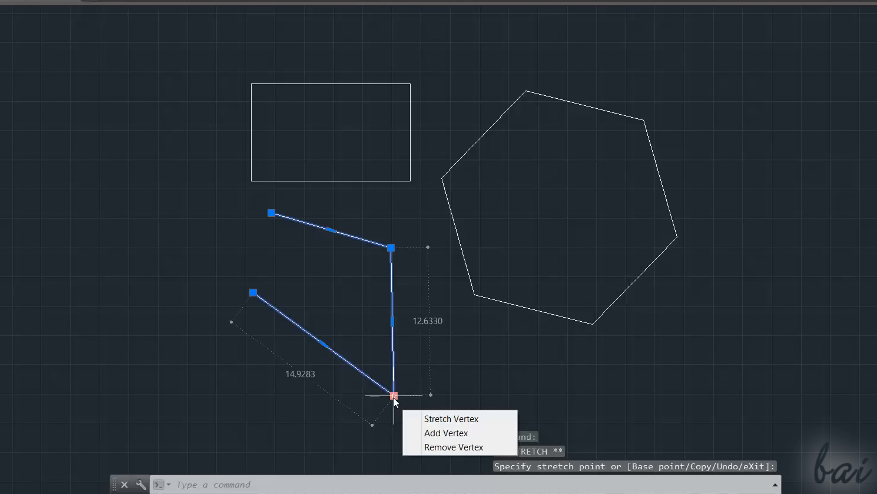
left_click(446, 433)
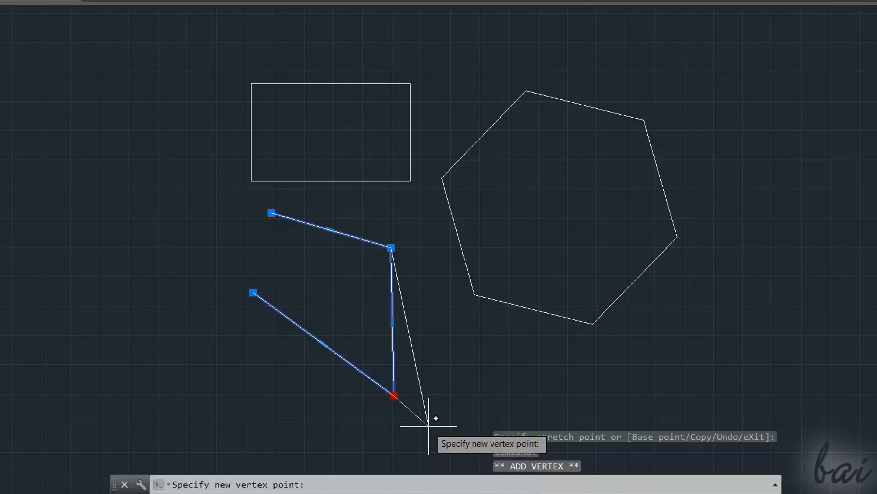
left_click(441, 328)
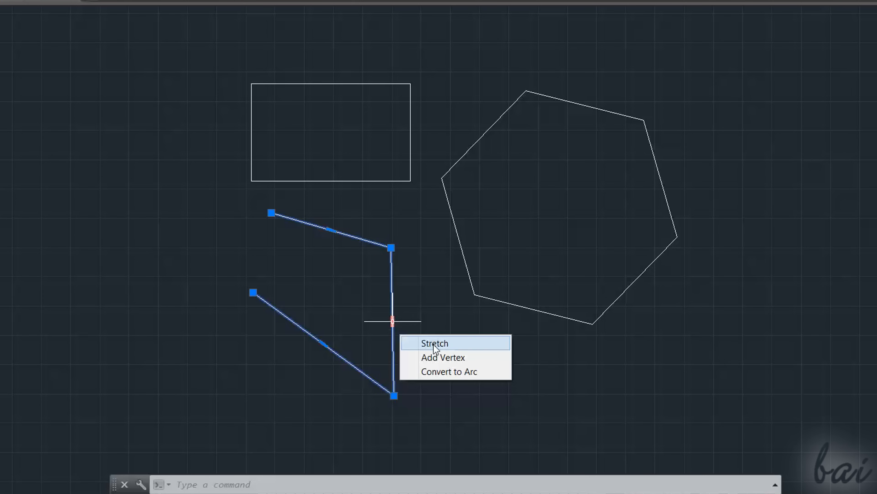
Stretch the upper-right vertex, turn the right side into an arc, then undo it.
left_click(433, 343)
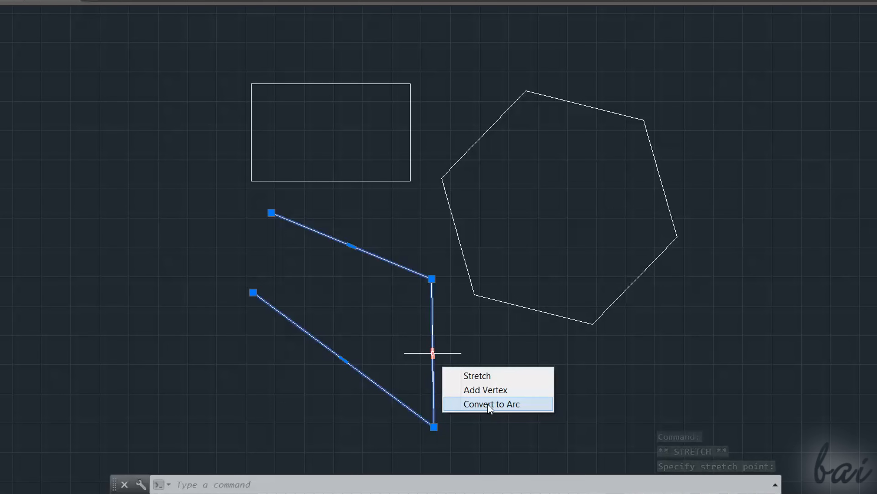
left_click(492, 404)
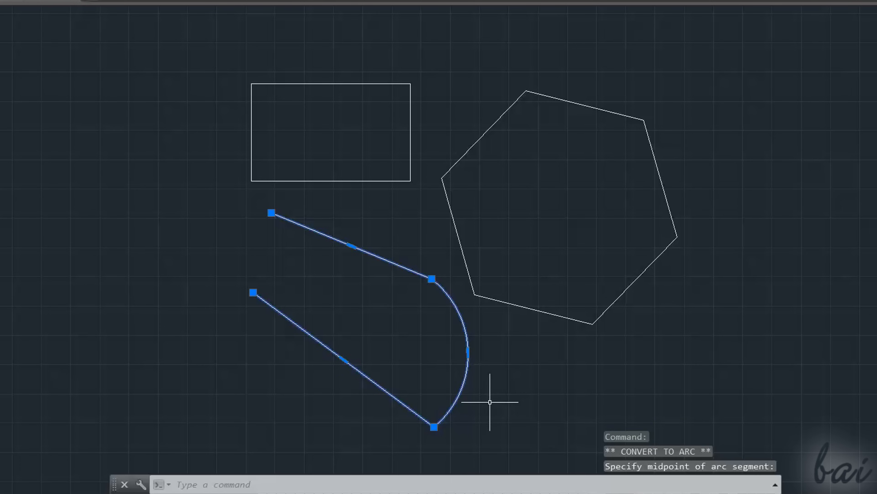
key("ctrl+z")
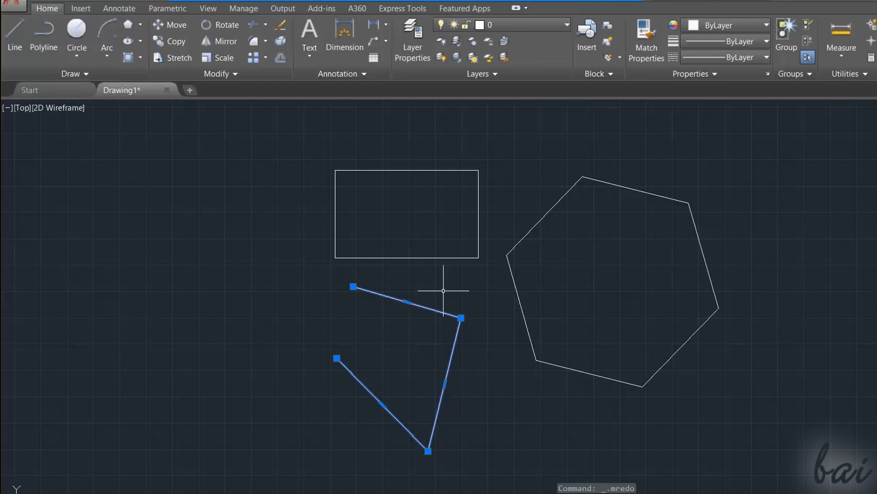
mouse_move(403, 343)
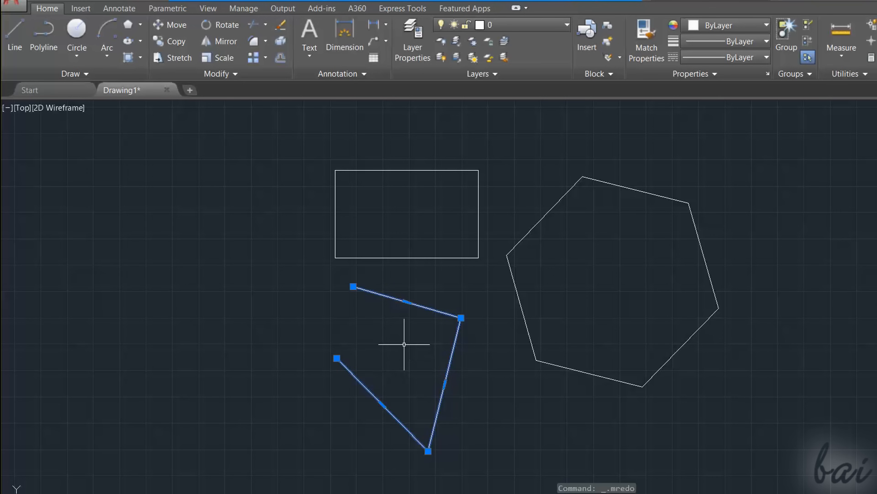
mouse_move(420, 380)
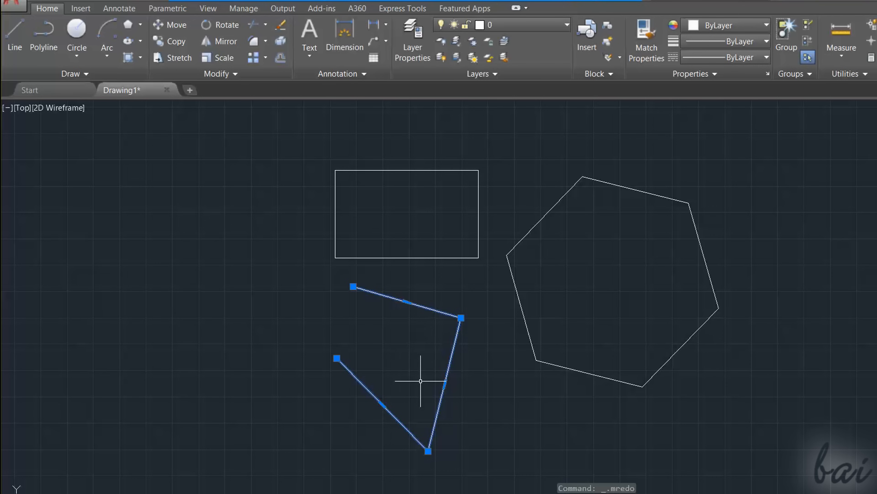
mouse_move(439, 329)
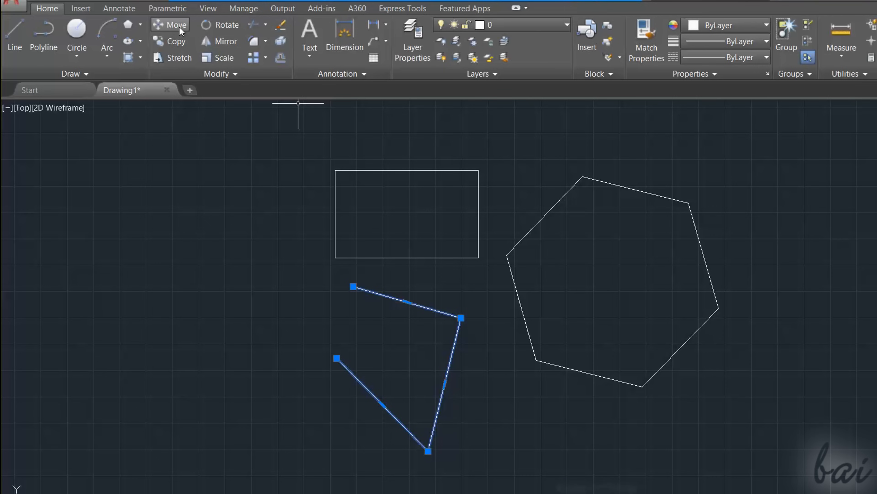
mouse_move(176, 25)
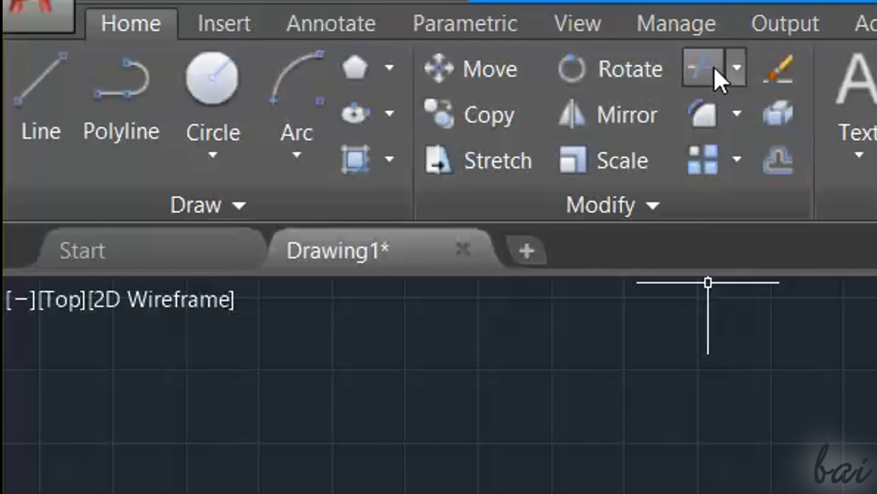
mouse_move(478, 161)
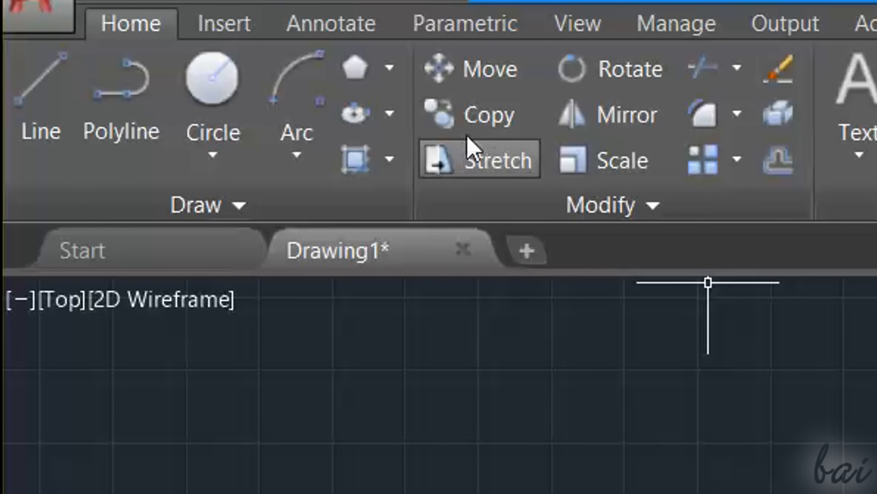
mouse_move(759, 180)
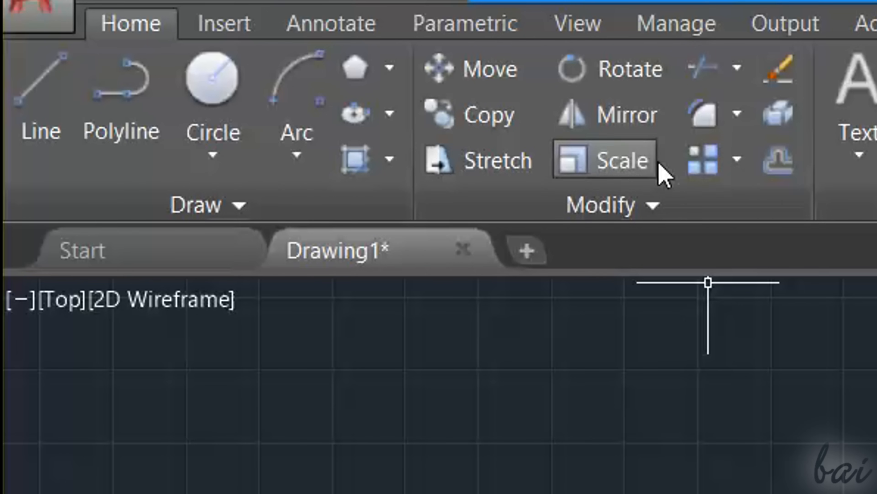
mouse_move(495, 161)
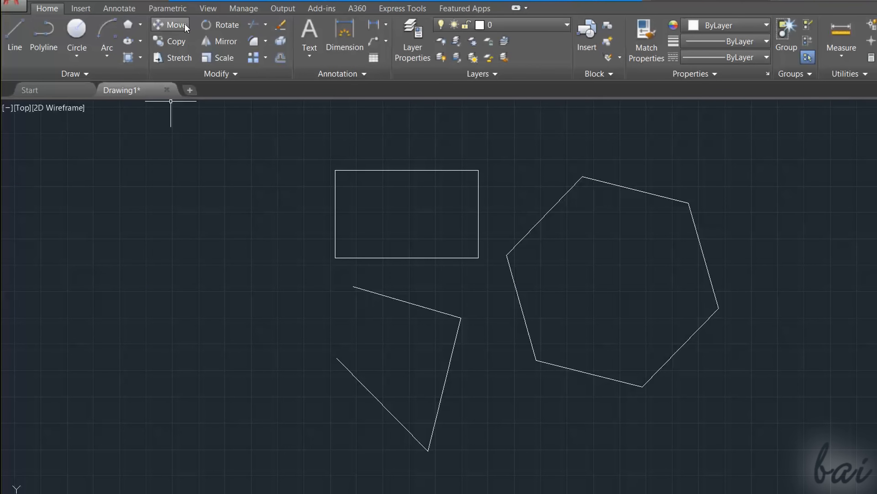
mouse_move(177, 25)
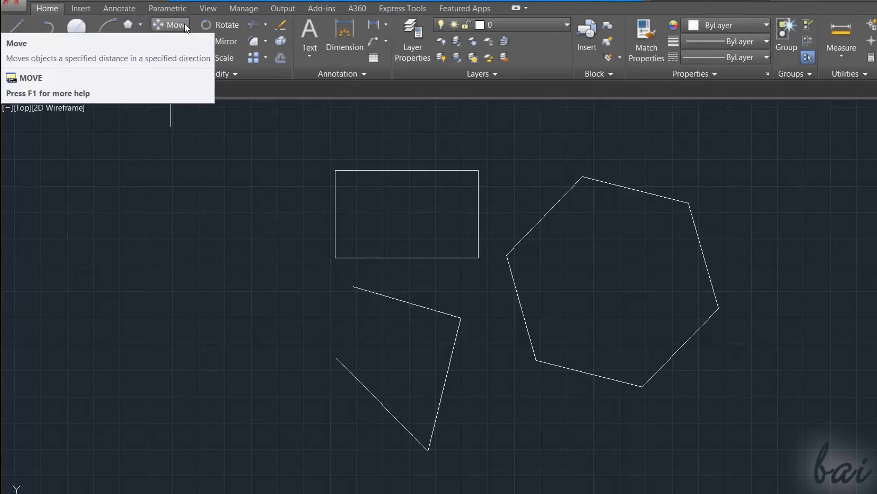
Start a Move of the rectangle and hexagon with the base point at the rectangle's right edge.
left_click(176, 25)
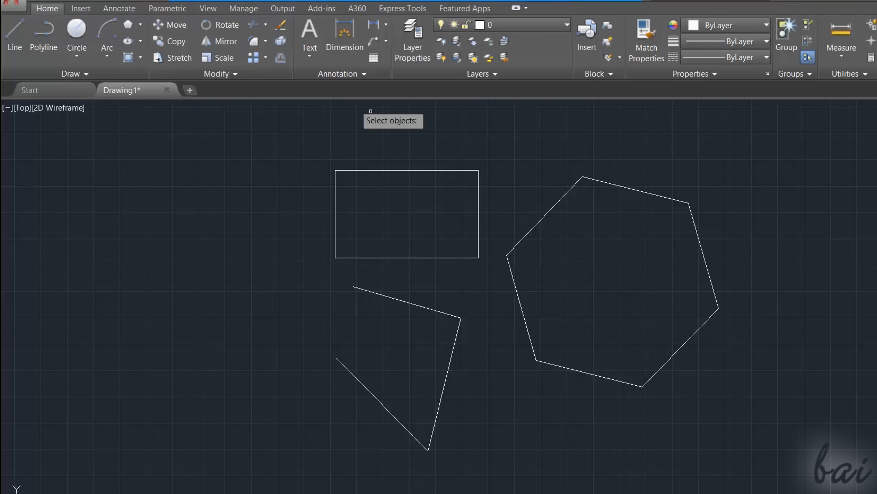
left_click(406, 213)
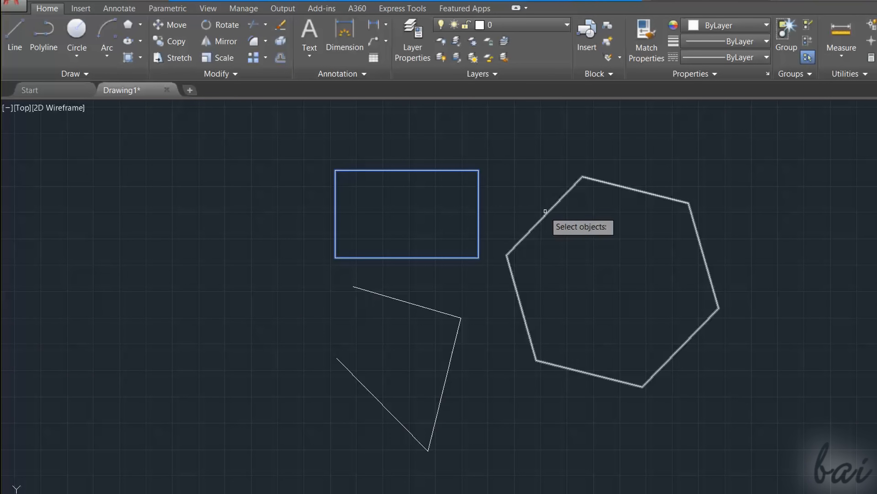
left_click(616, 271)
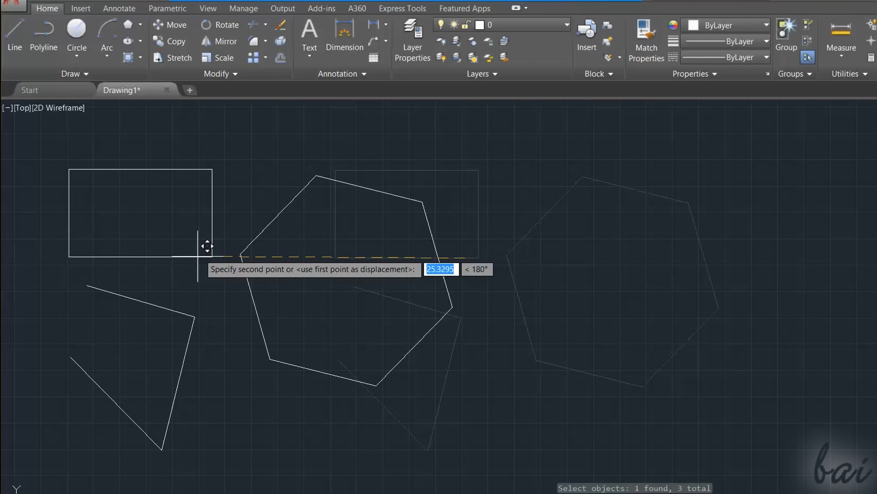
mouse_move(663, 341)
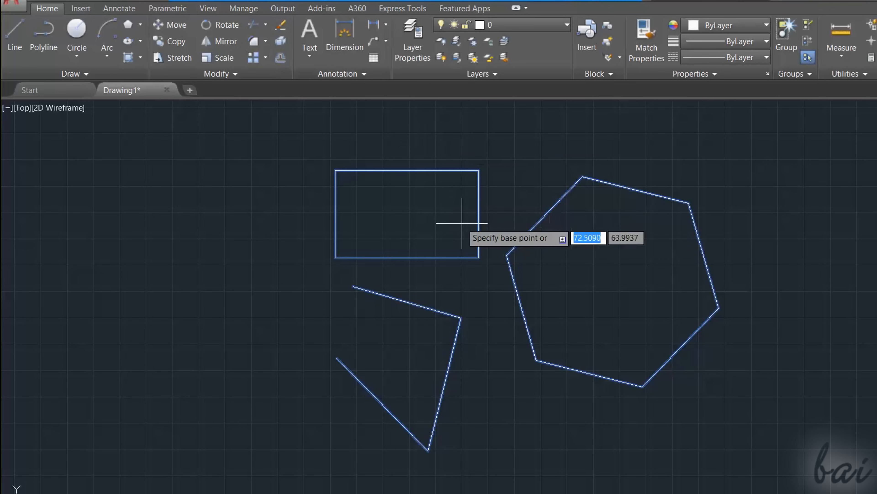
mouse_move(477, 231)
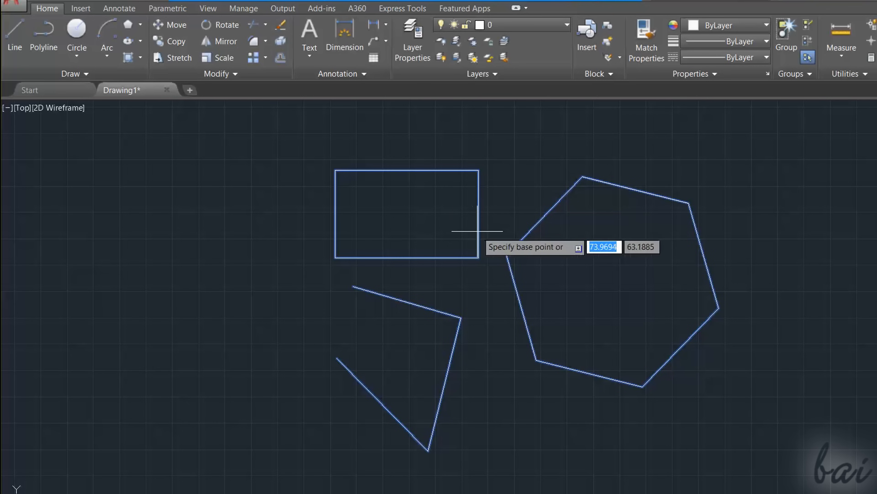
left_click(477, 230)
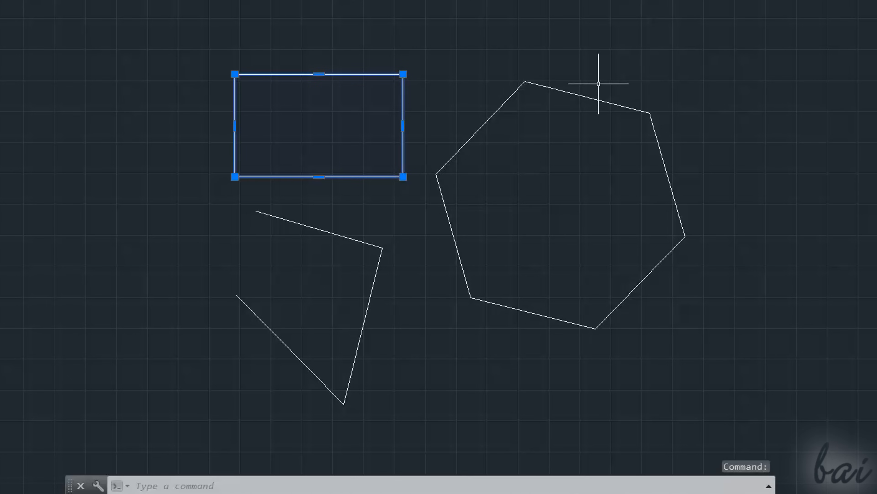
Try freehand lasso and crossing selections sweeping around the rectangle and hexagon.
left_click(580, 95)
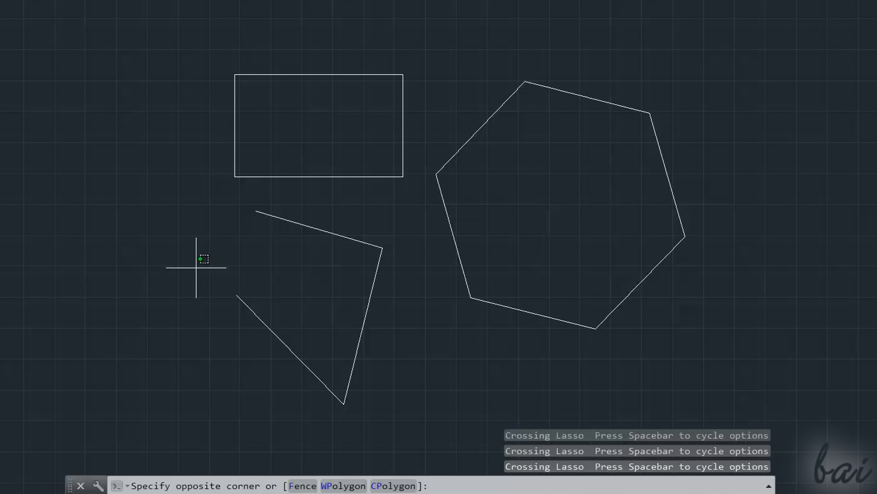
left_click_drag(196, 267, 223, 99)
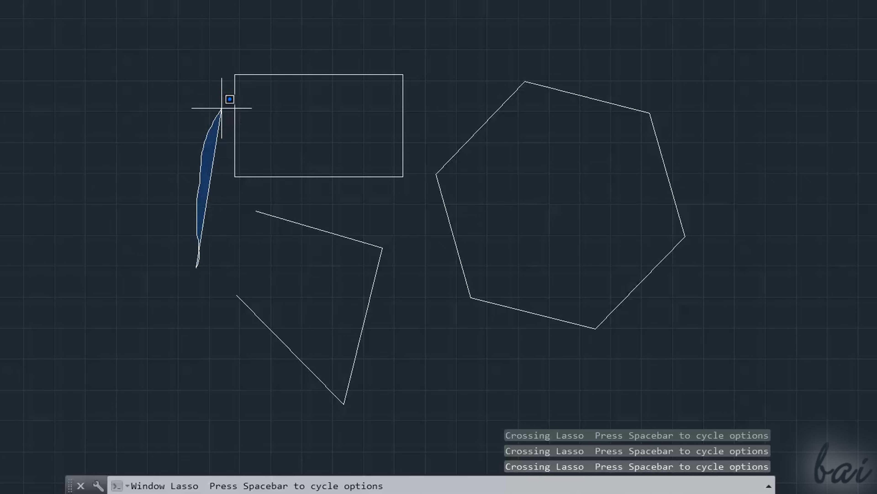
left_click_drag(226, 99, 659, 87)
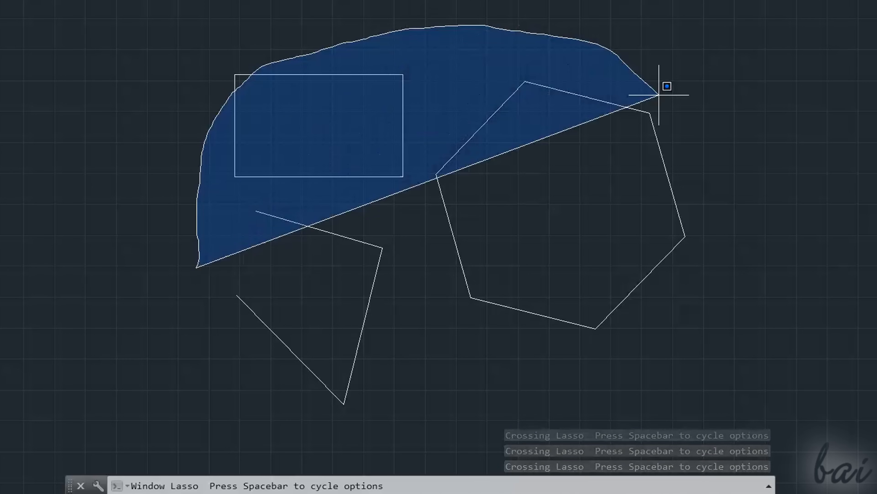
left_click_drag(664, 87, 586, 407)
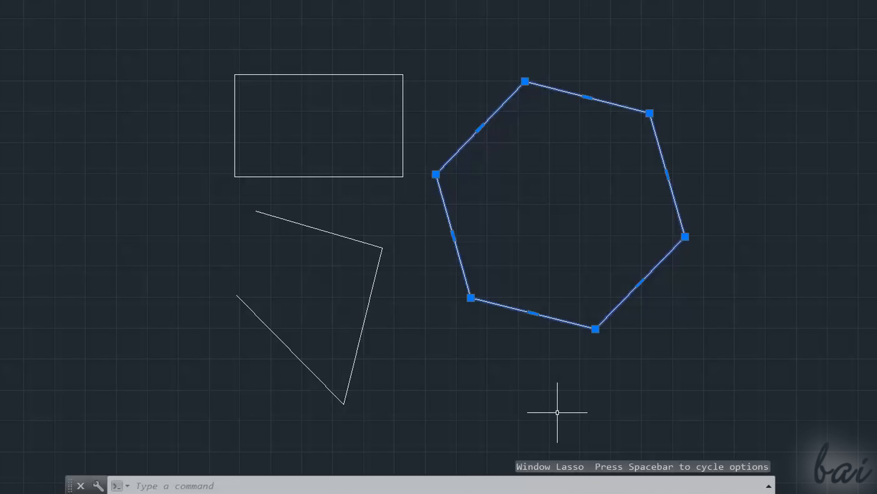
mouse_move(558, 407)
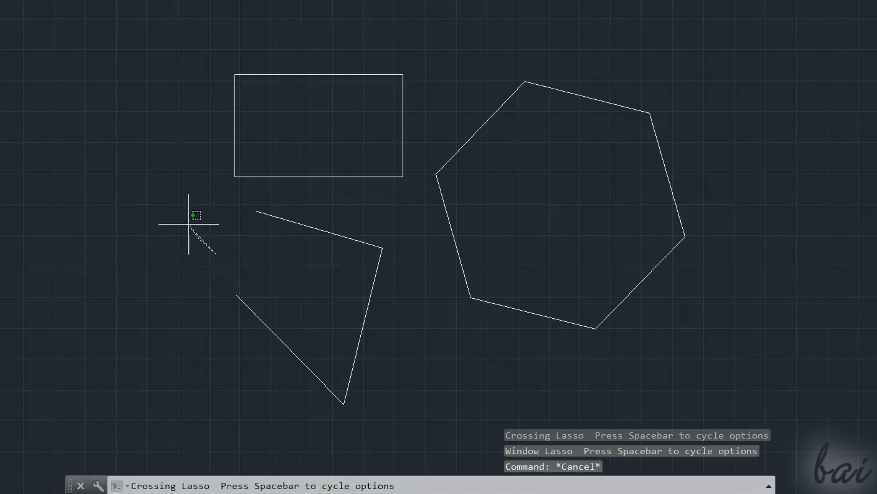
left_click_drag(194, 215, 230, 44)
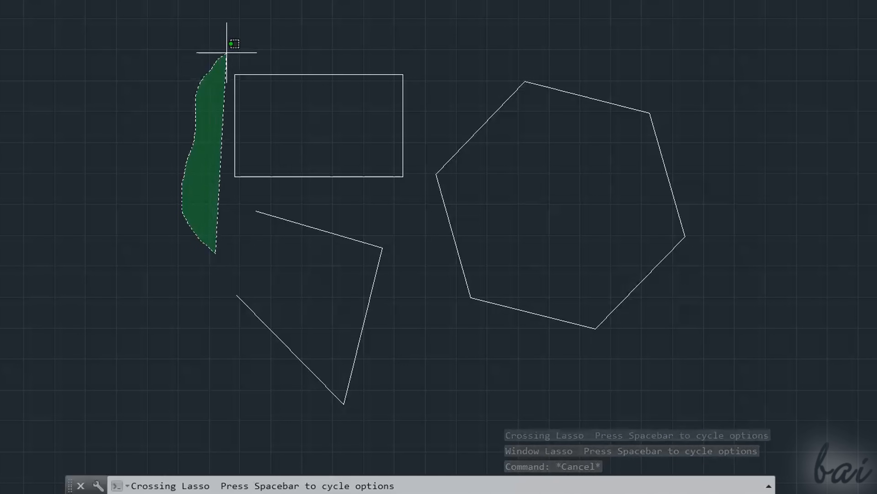
left_click_drag(229, 44, 685, 157)
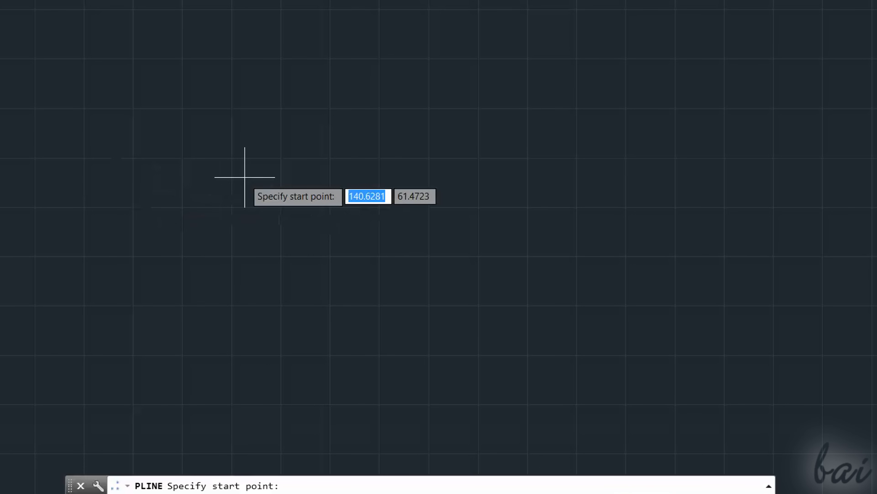
left_click(244, 178)
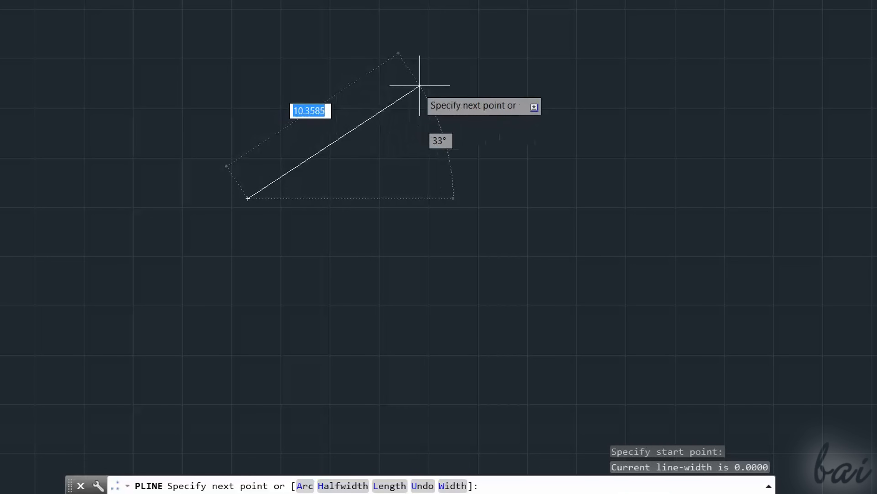
mouse_move(469, 97)
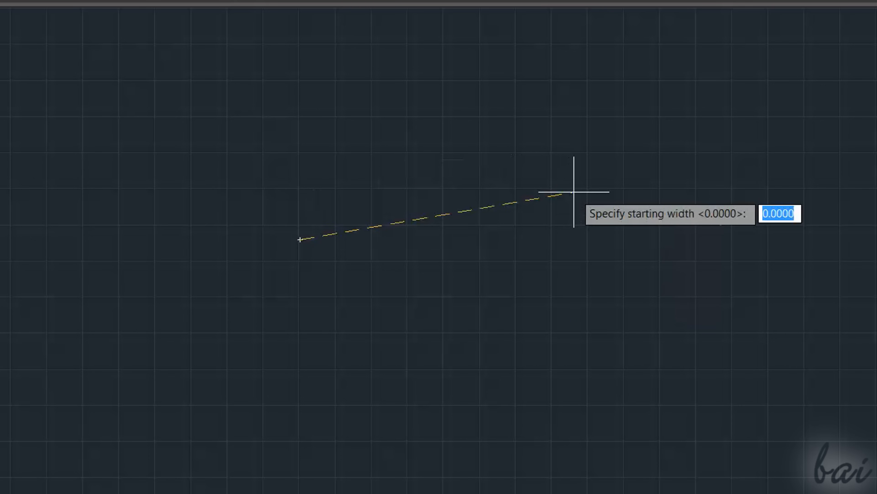
type("2")
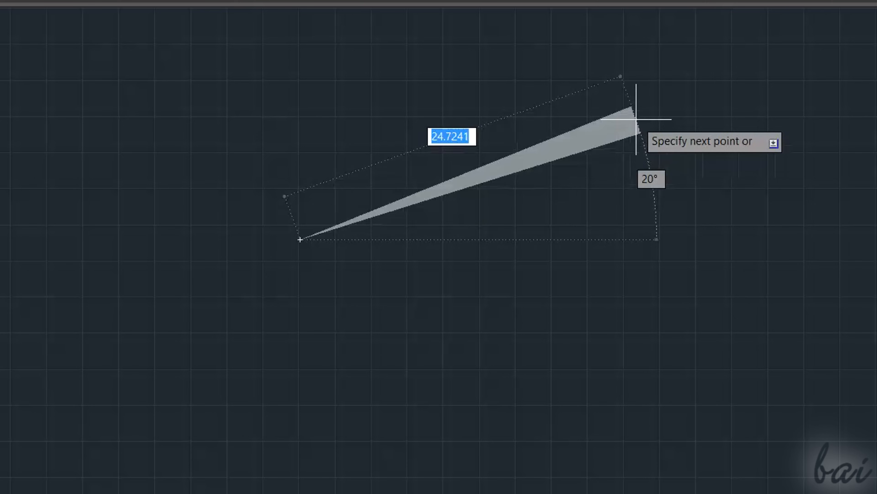
mouse_move(603, 170)
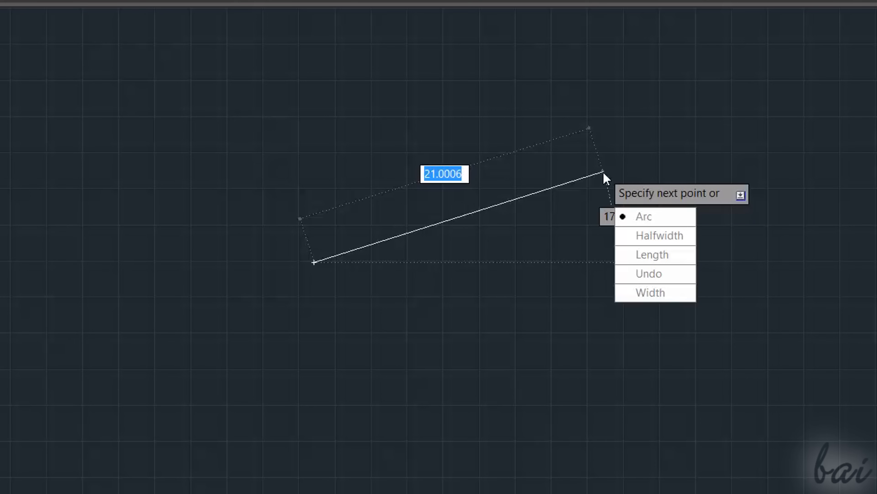
left_click(643, 217)
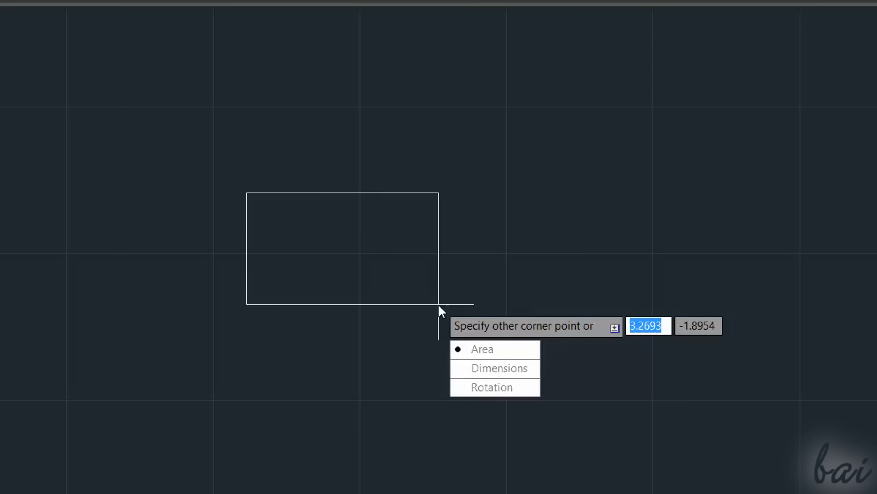
left_click(499, 367)
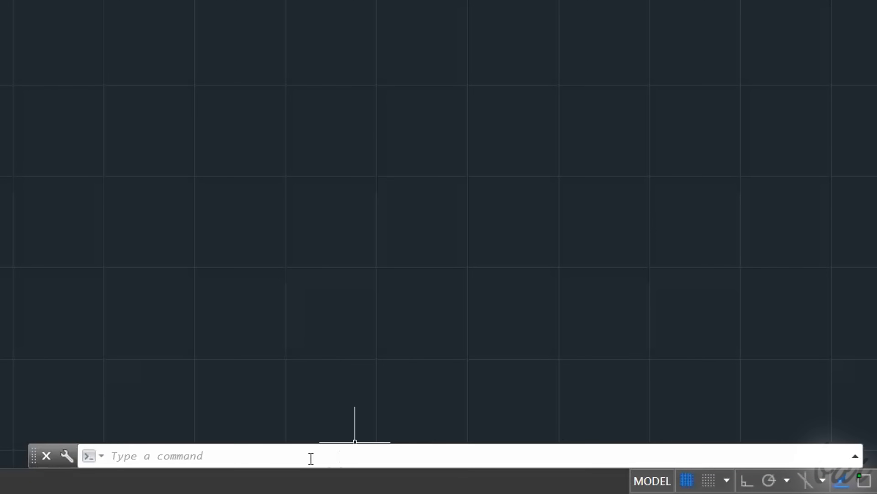
Start a polyline (PL) near the middle, place its first straight segment, and switch to Arc mode.
type("ar")
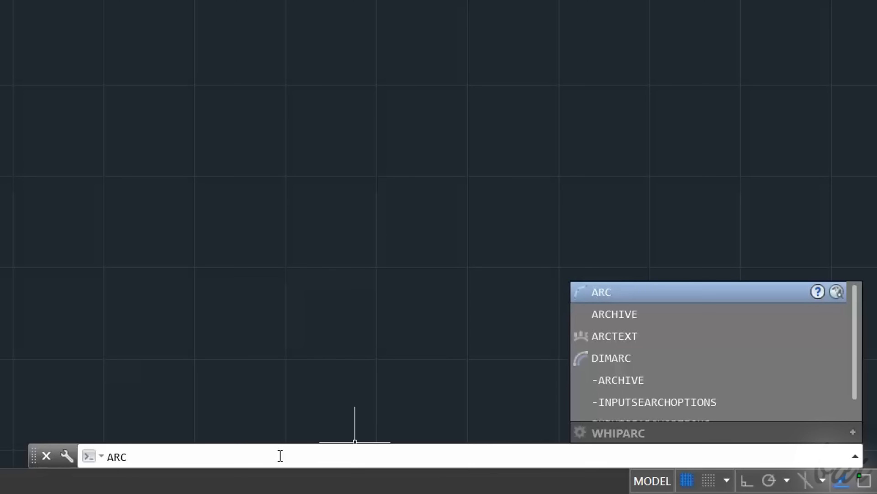
type("TEXT")
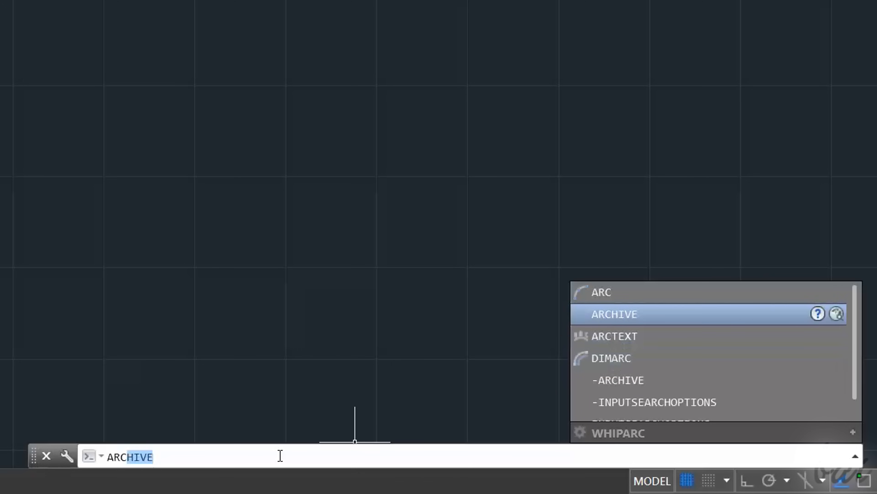
key("BackSpace")
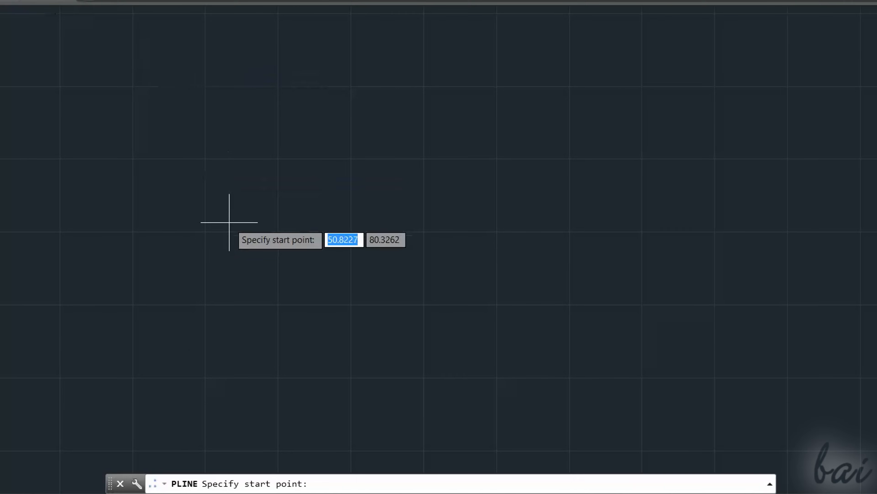
mouse_move(312, 207)
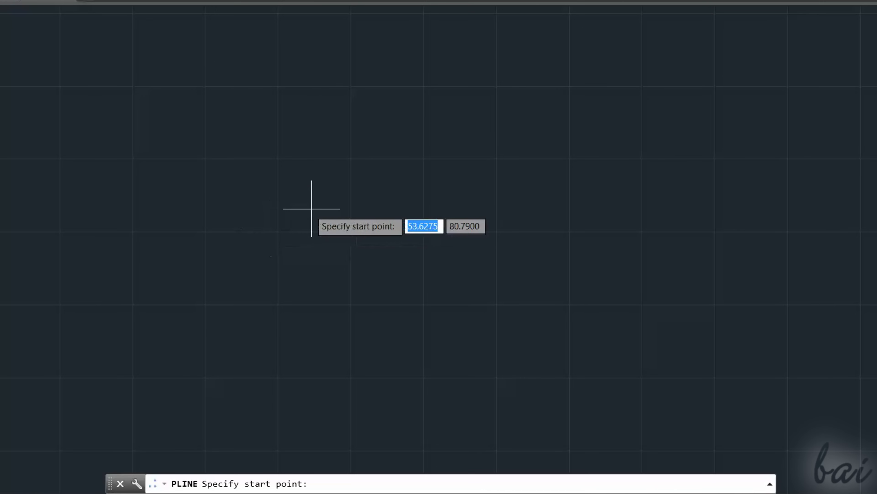
mouse_move(312, 200)
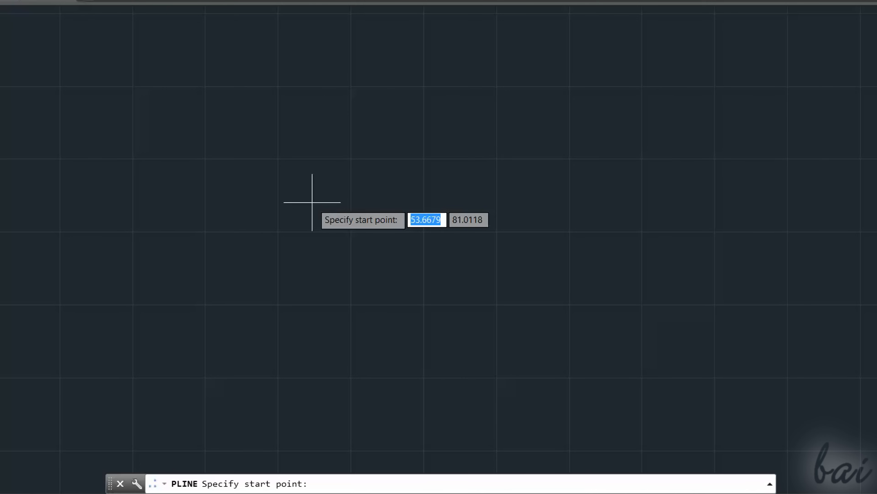
left_click(312, 202)
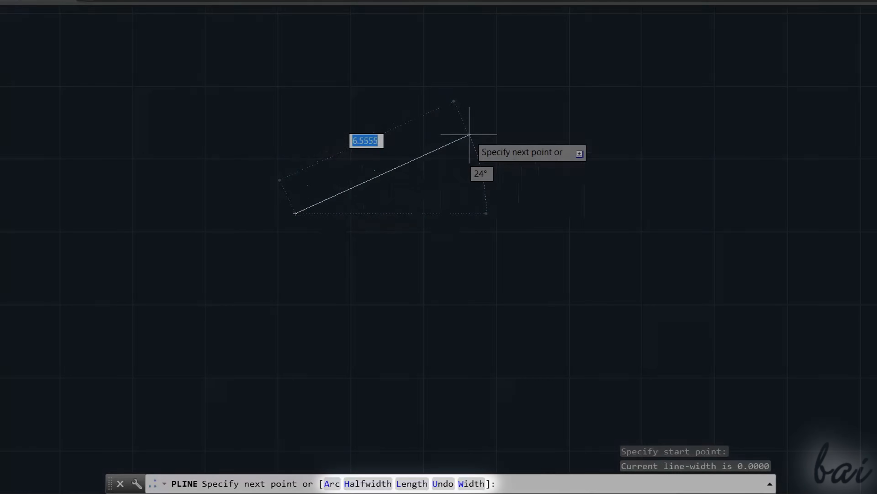
left_click(579, 152)
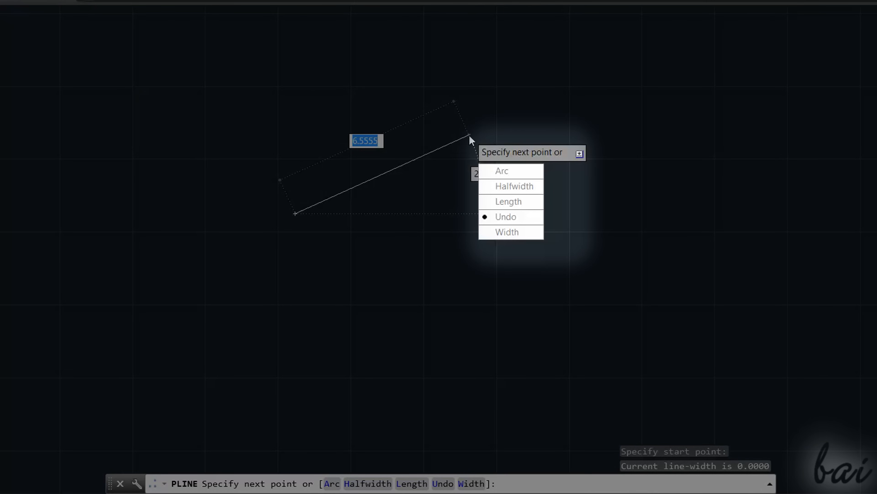
mouse_move(437, 150)
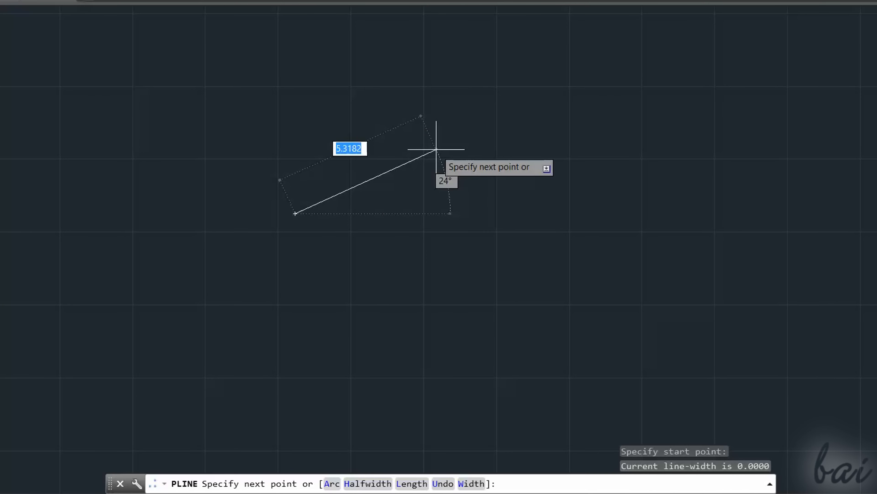
type("a")
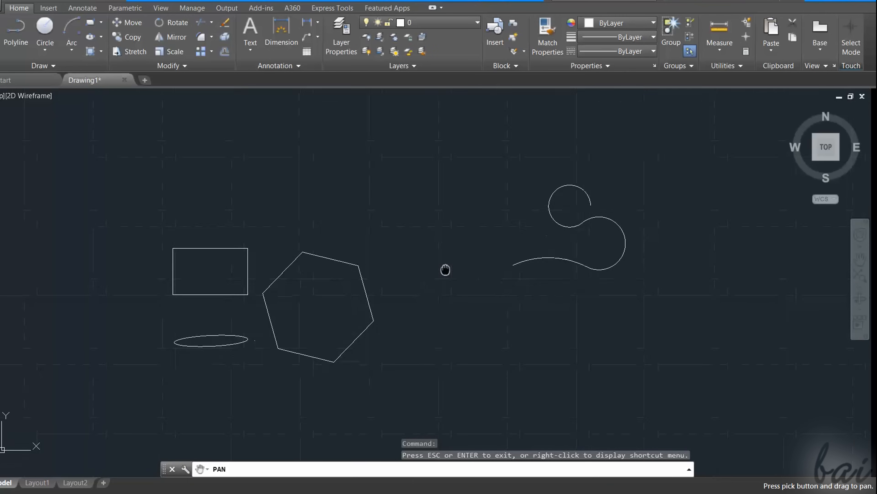
left_click_drag(444, 270, 374, 343)
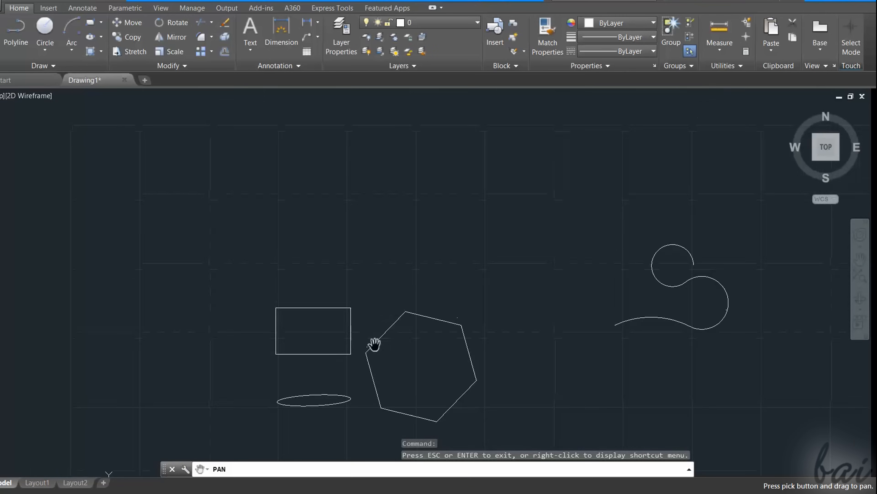
left_click_drag(374, 343, 518, 258)
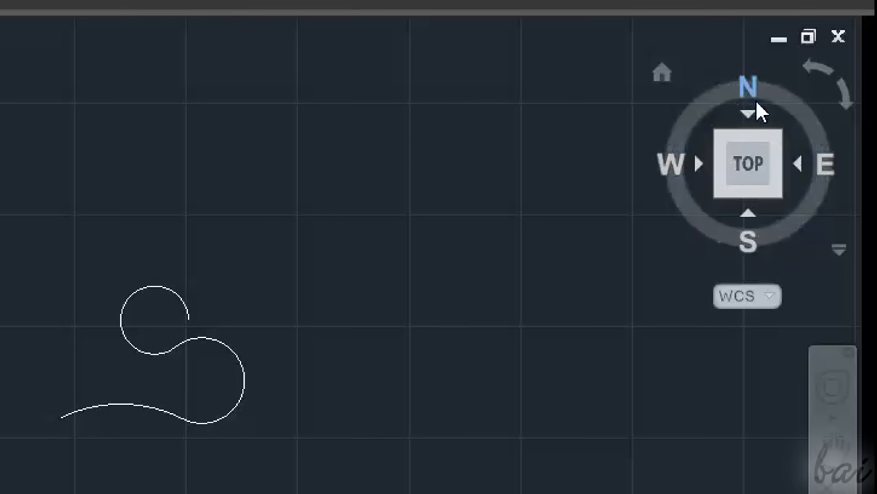
mouse_move(711, 148)
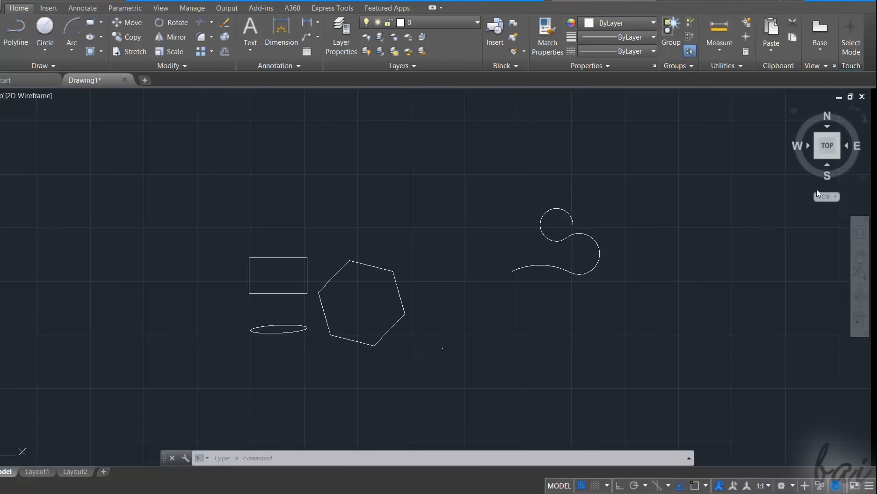
left_click(827, 145)
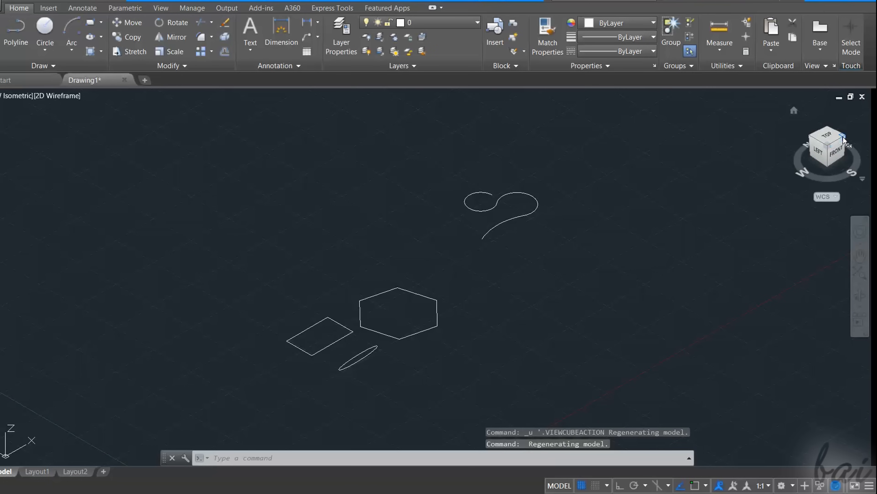
left_click(842, 139)
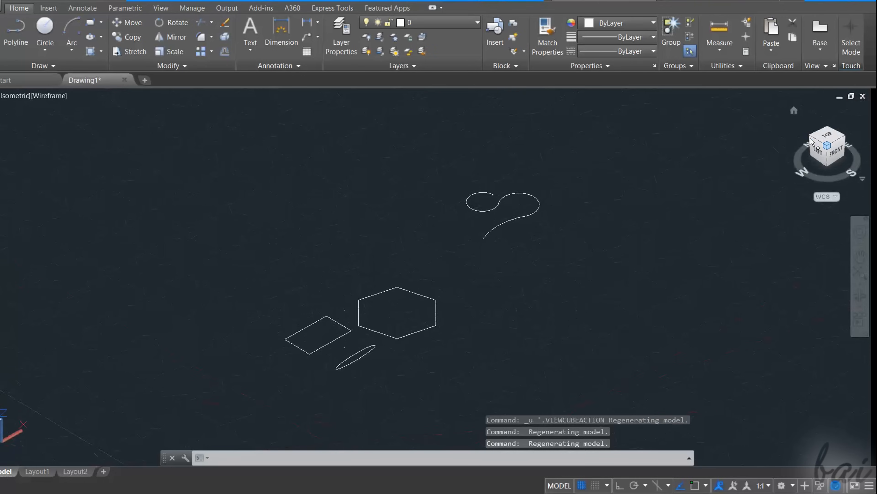
left_click(827, 144)
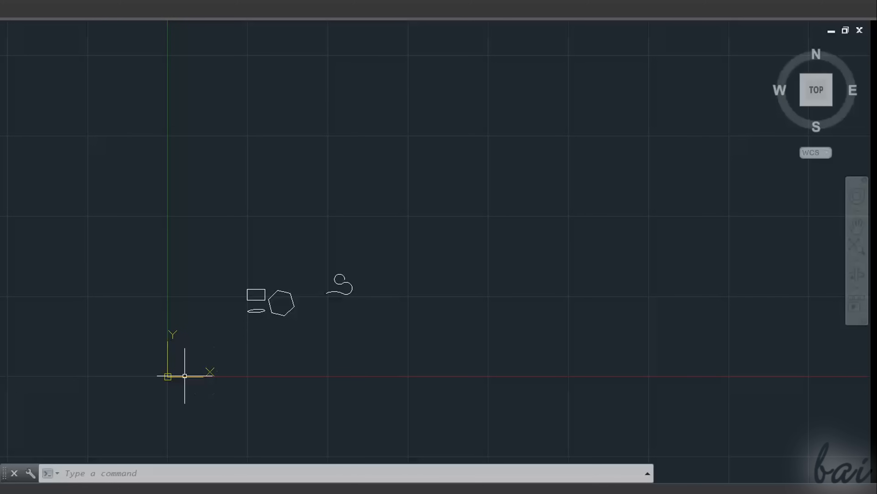
mouse_move(230, 369)
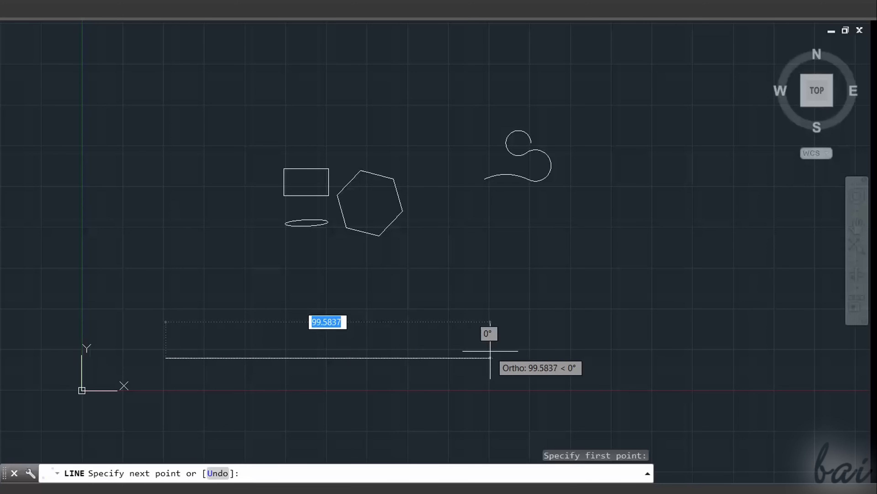
mouse_move(489, 352)
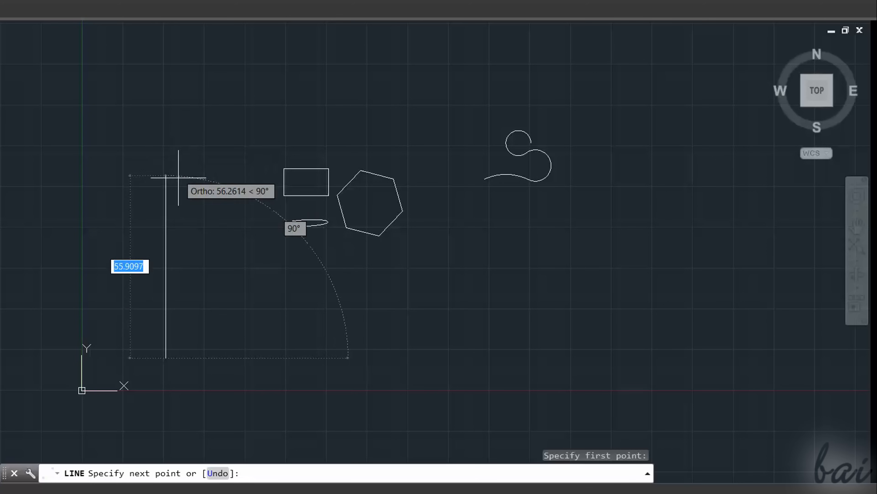
Abandon the trial orthogonal lines with Escape so they are not kept.
key("Escape")
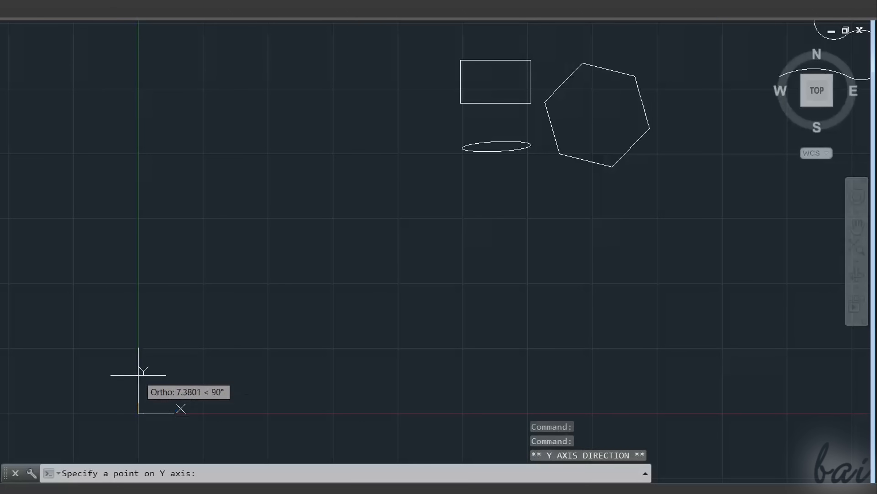
mouse_move(22, 165)
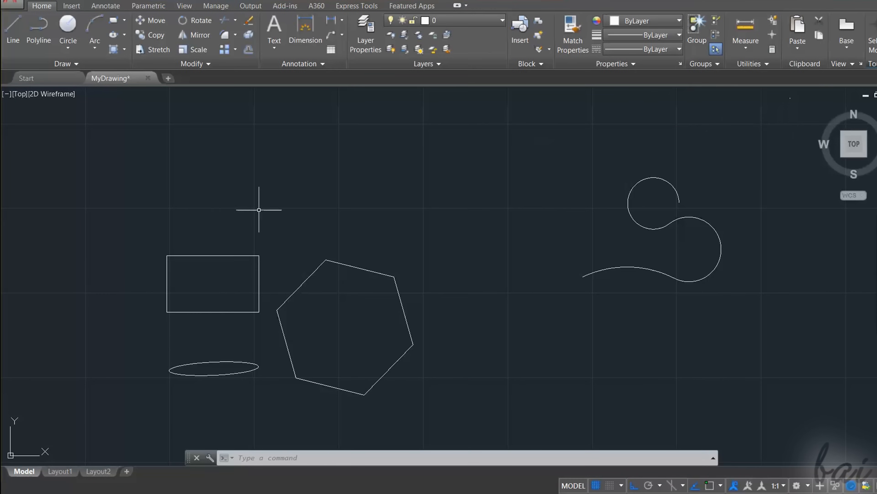
Show the application menu listing recent drawings with MyDrawing.dwg at the top.
left_click(11, 15)
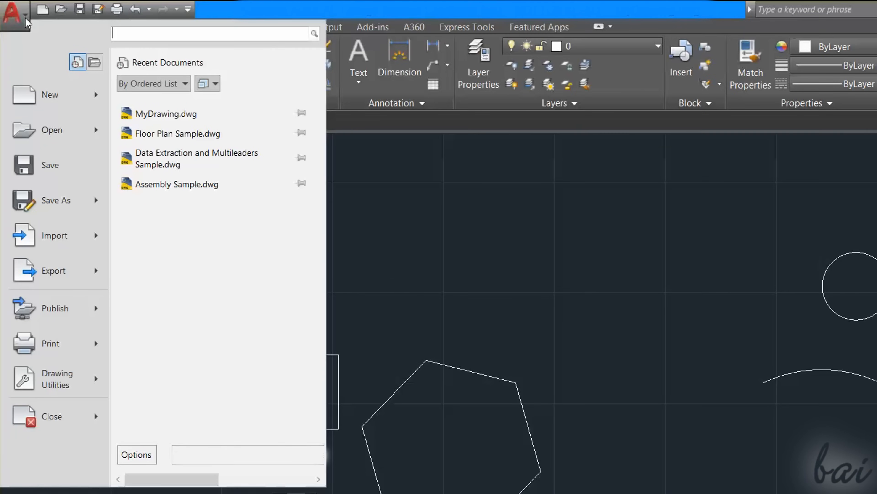